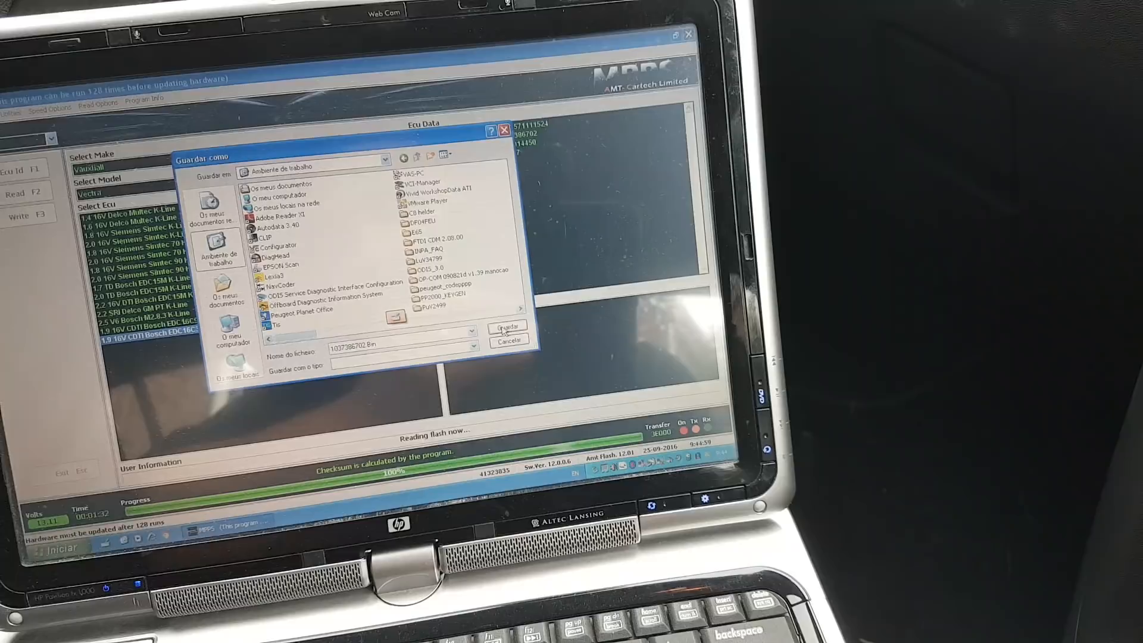
Save the read Vectra ECU flash .Bin to the Desktop and acknowledge the switch-on-key prompt.
{"action": "left_click", "coordinate": [506, 327]}
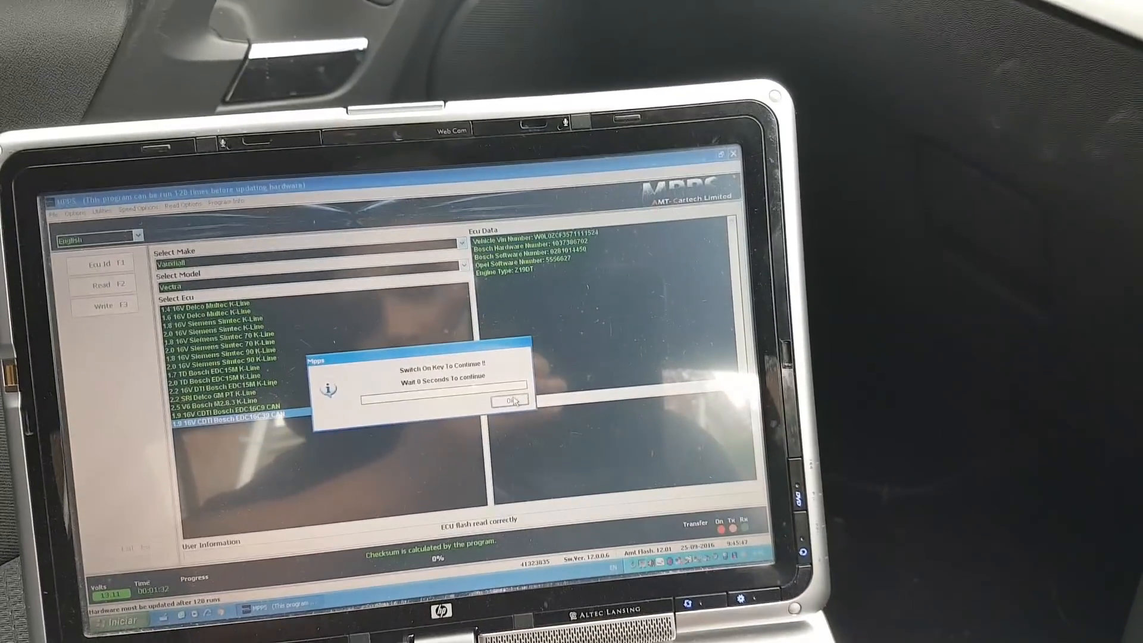
{"action": "left_click", "coordinate": [510, 402]}
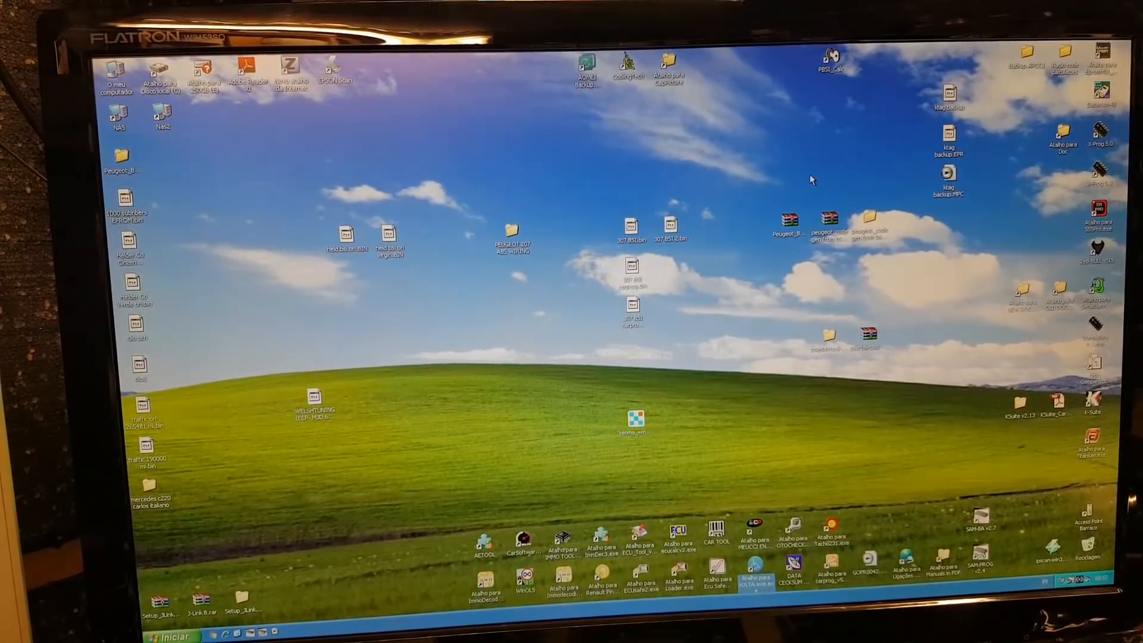
{"action": "mouse_move", "coordinate": [887, 448]}
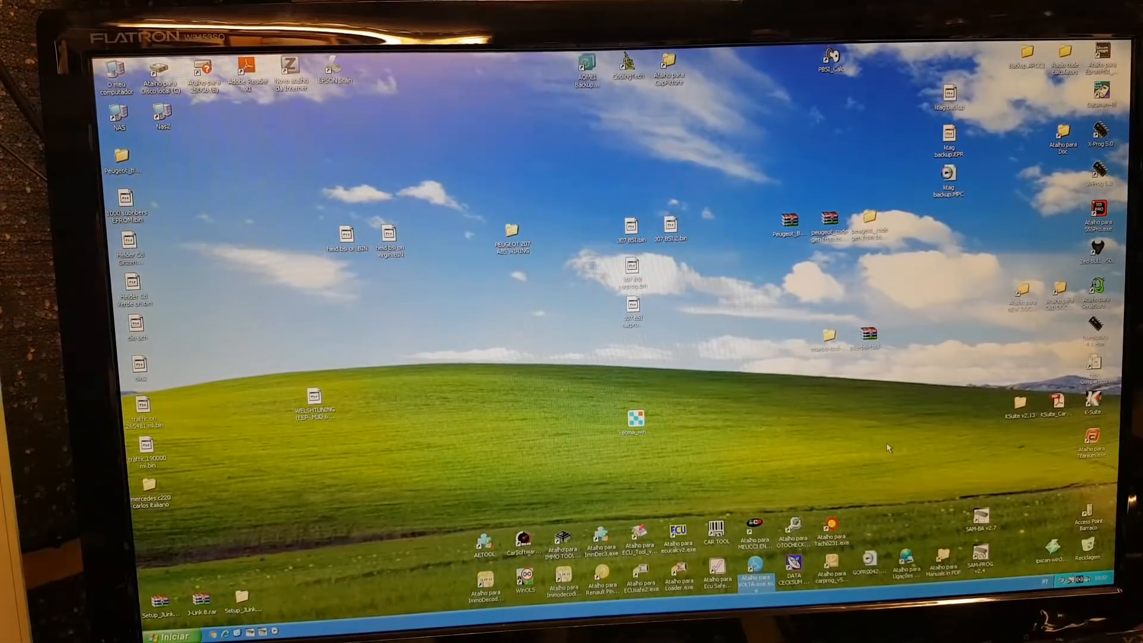
{"action": "mouse_move", "coordinate": [673, 398]}
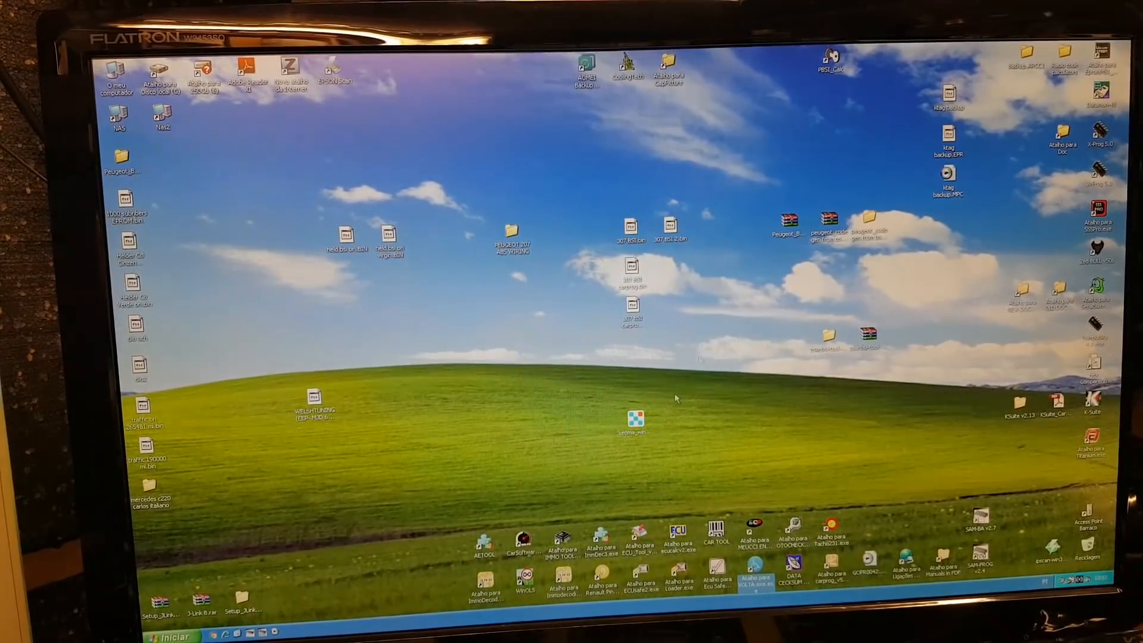
{"action": "mouse_move", "coordinate": [1031, 400]}
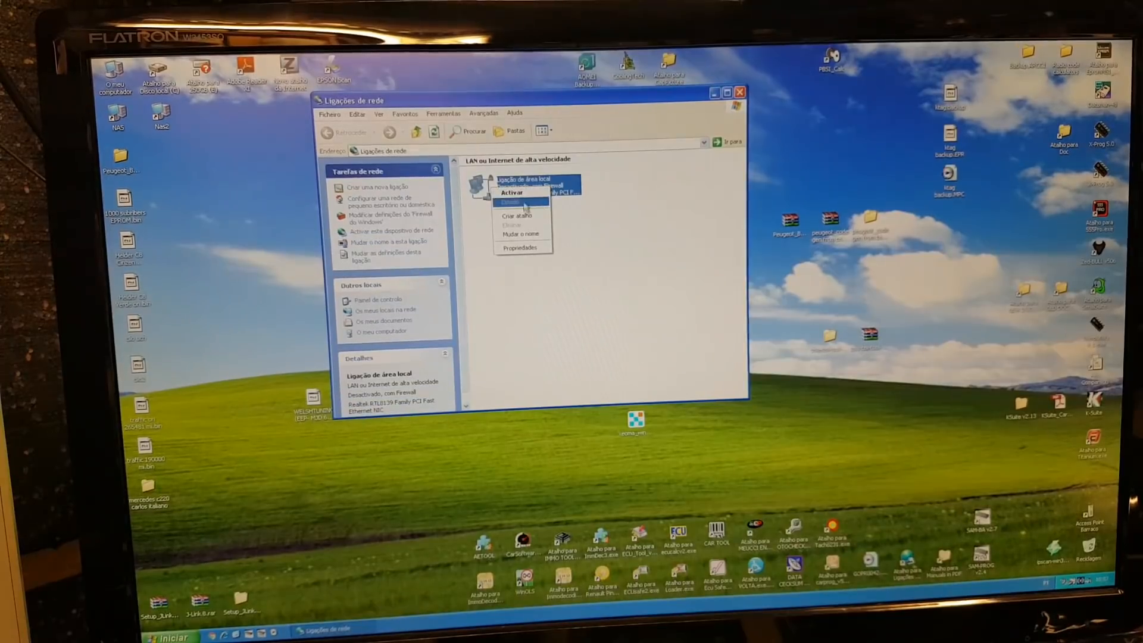
Enable the Local Area Connection, close Ligações de rede and launch the Nas2 share.
{"action": "left_click", "coordinate": [511, 193]}
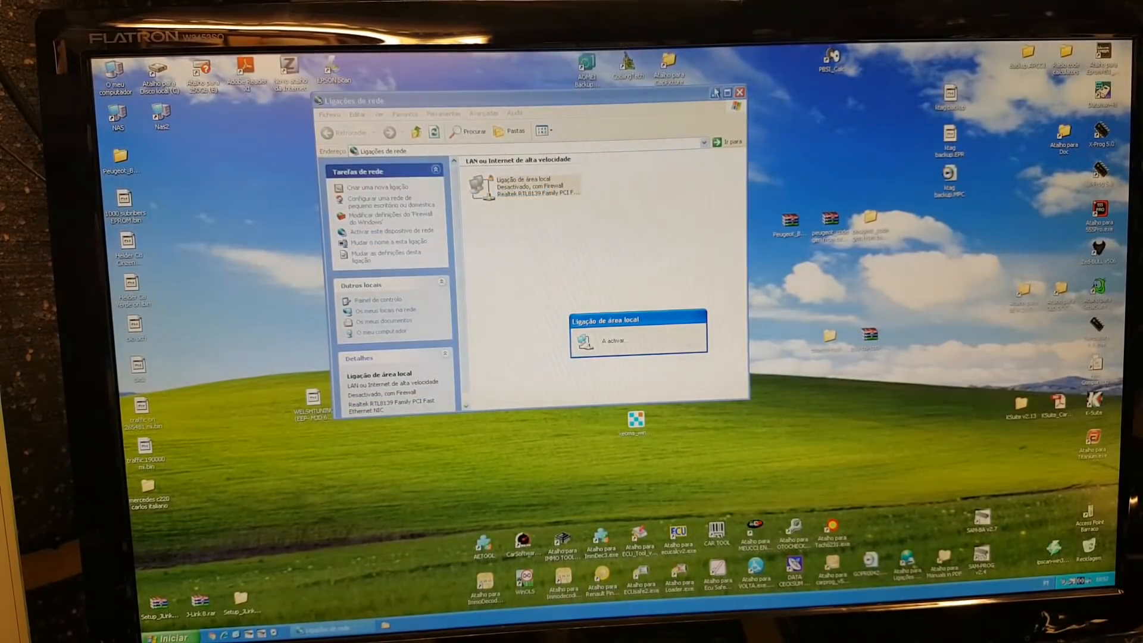
{"action": "left_click", "coordinate": [741, 92]}
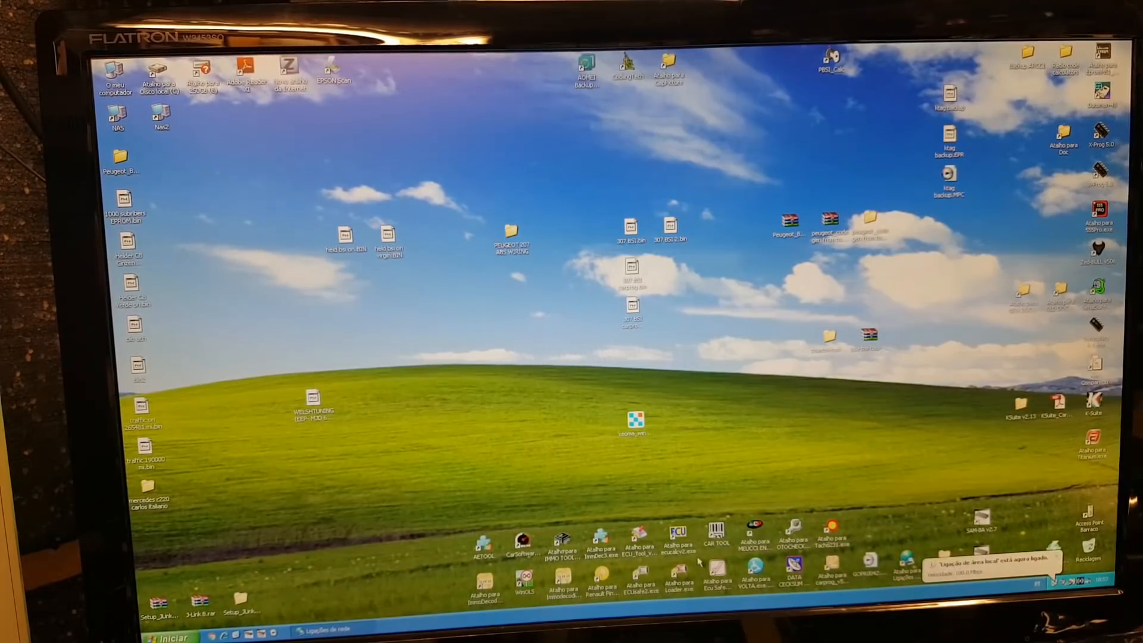
{"action": "mouse_move", "coordinate": [370, 604]}
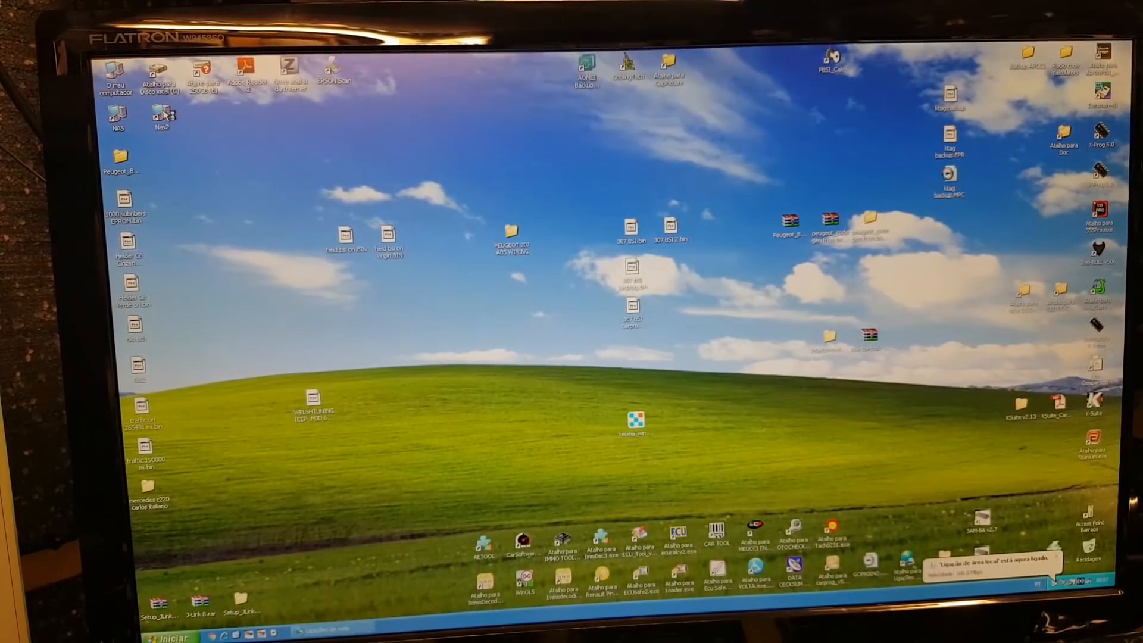
{"action": "double_click", "coordinate": [159, 115]}
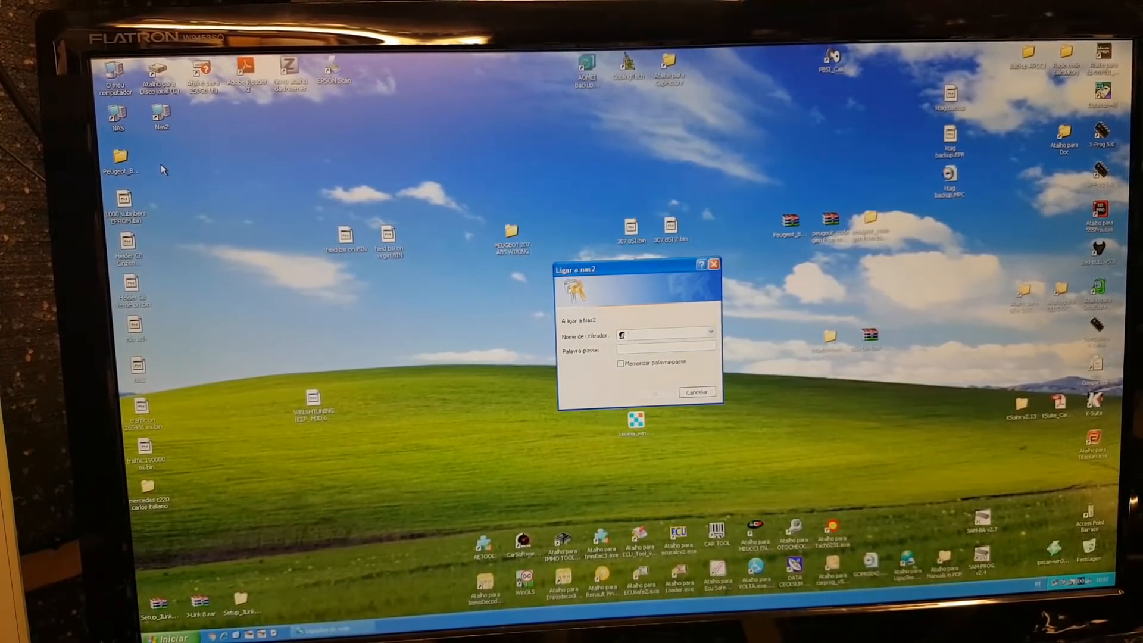
Log in to Nas2 and browse obd > Opel > Dumps to the Vectra 2007 Z19DT folder.
{"action": "left_click", "coordinate": [653, 392]}
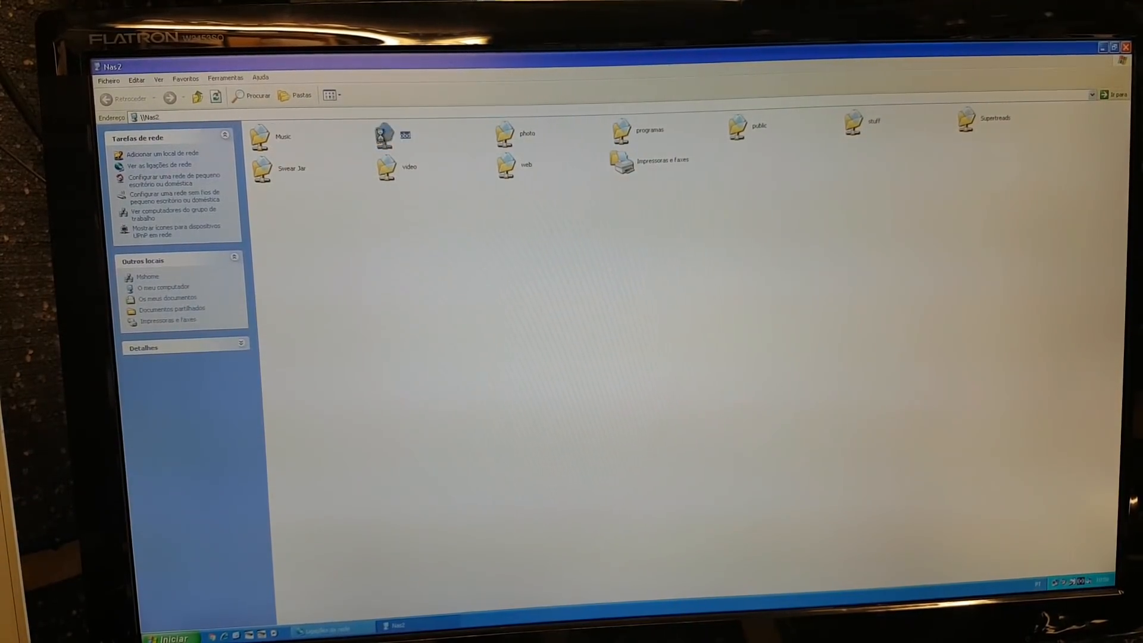
{"action": "double_click", "coordinate": [382, 135]}
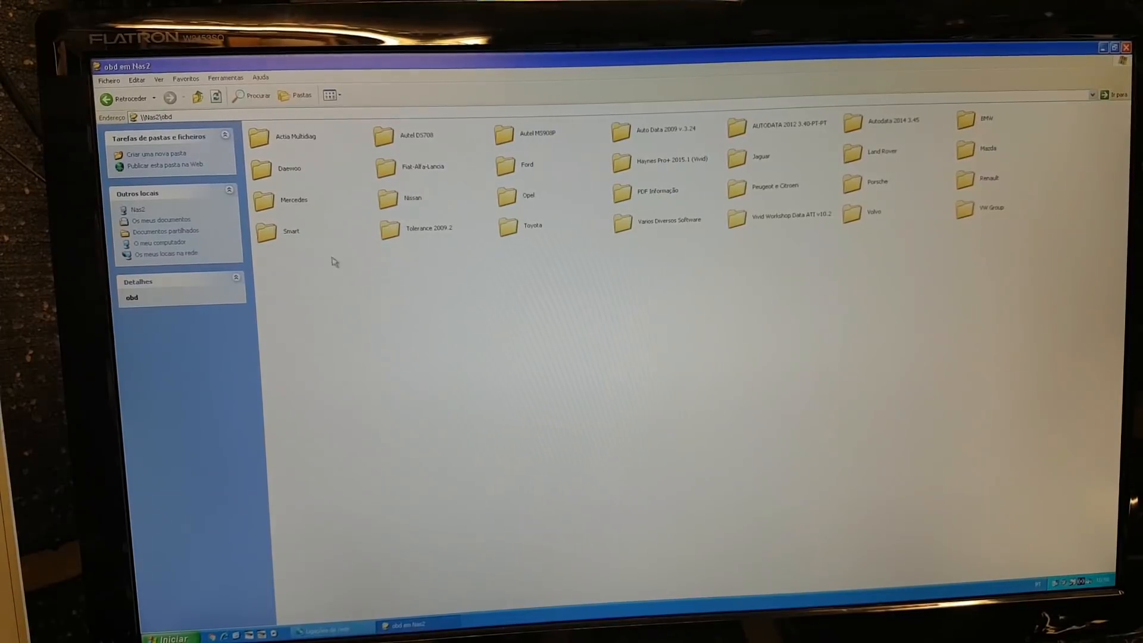
{"action": "double_click", "coordinate": [527, 194]}
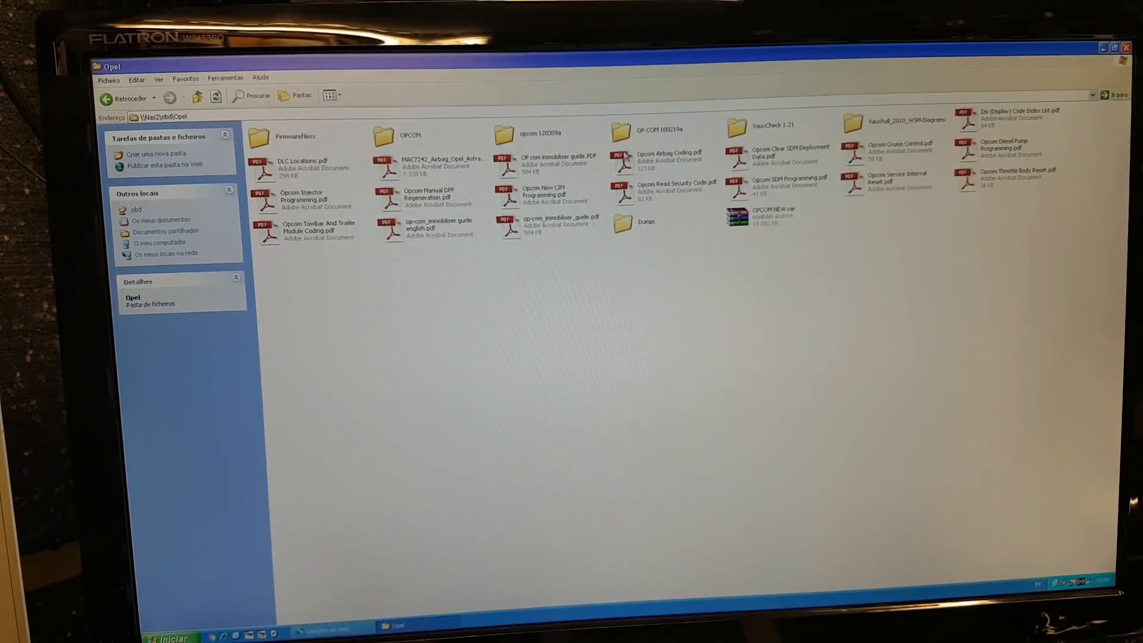
{"action": "double_click", "coordinate": [622, 226]}
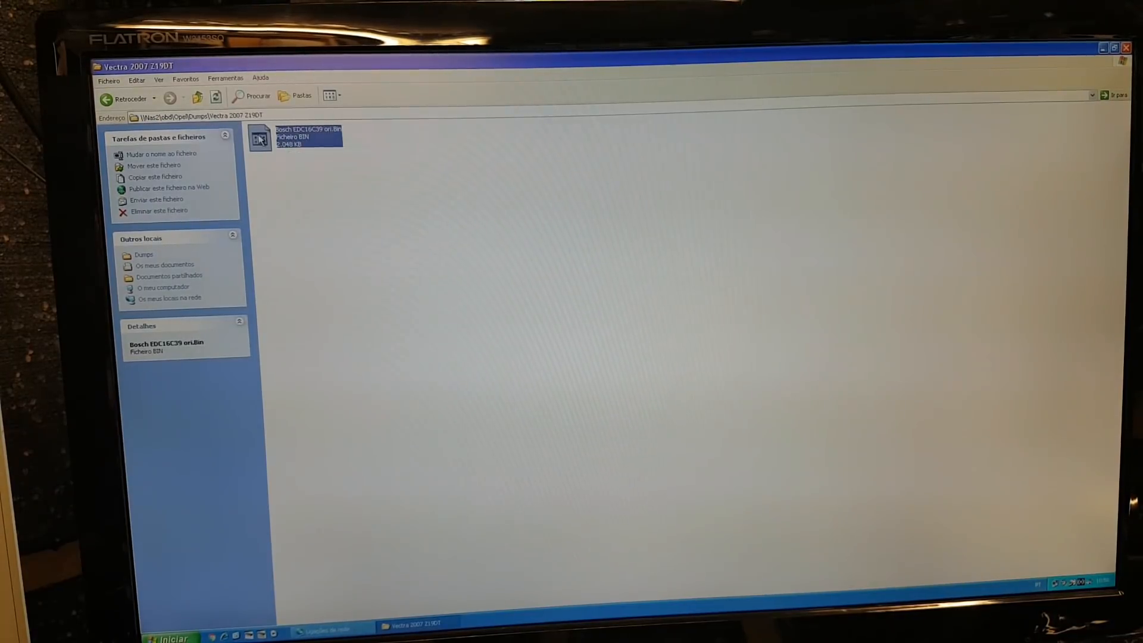
Copy the Bosch EDC16C39 ori.Bin dump and close the folder window.
{"action": "right_click", "coordinate": [260, 138]}
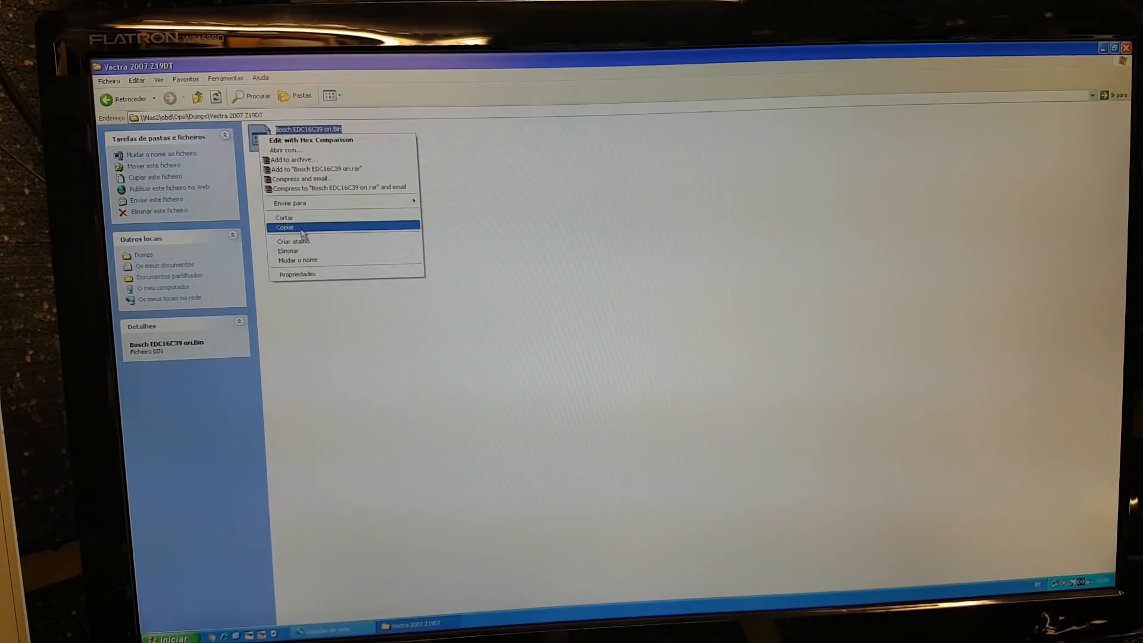
{"action": "left_click", "coordinate": [284, 227]}
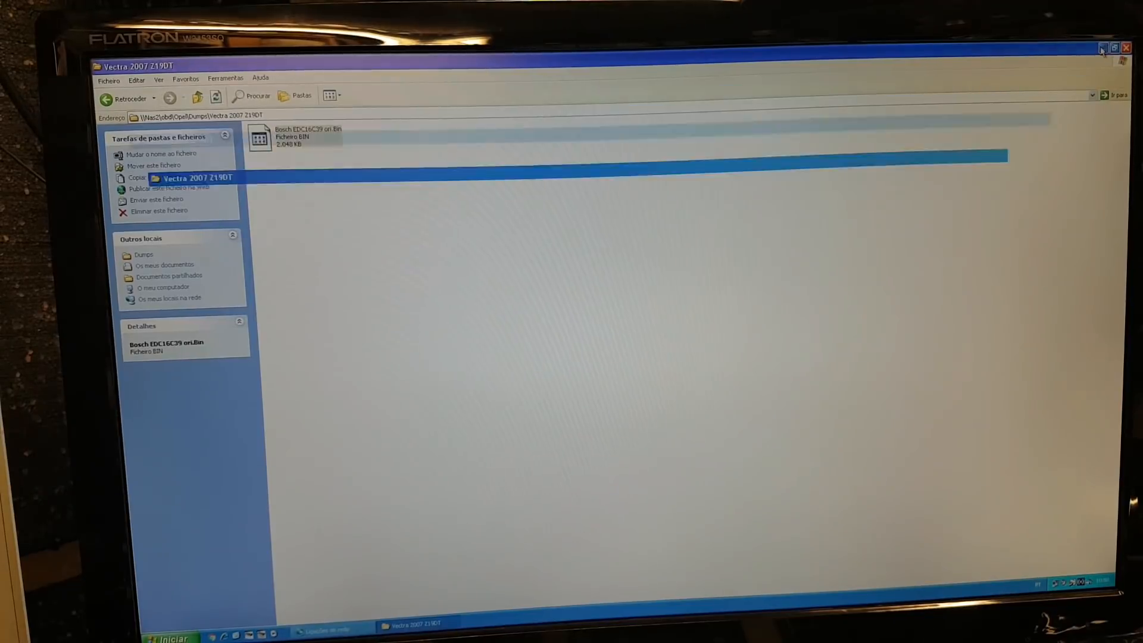
{"action": "left_click", "coordinate": [1102, 49]}
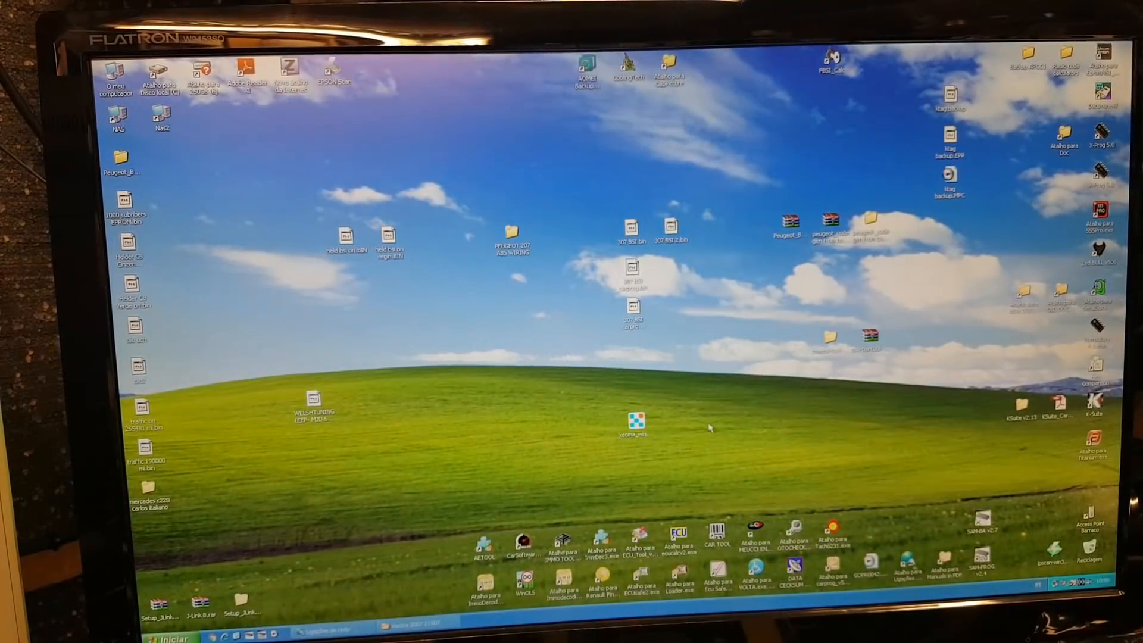
Paste the Bosch EDC16C39 dump onto the desktop and delete the old WELSHTUNING file.
{"action": "right_click", "coordinate": [711, 427]}
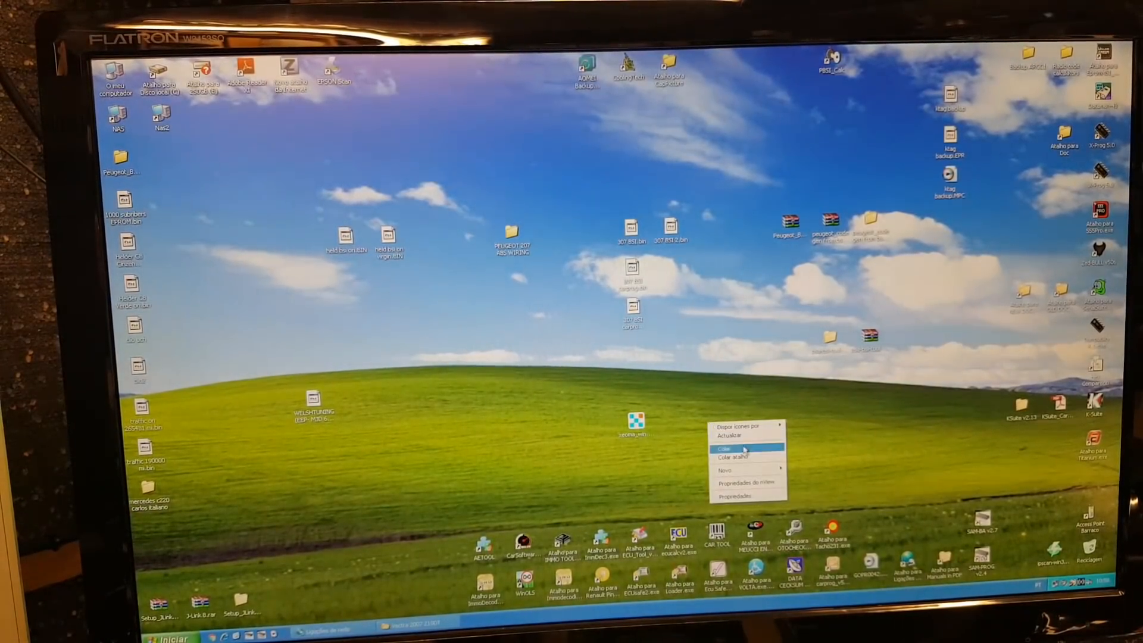
{"action": "left_click", "coordinate": [725, 447]}
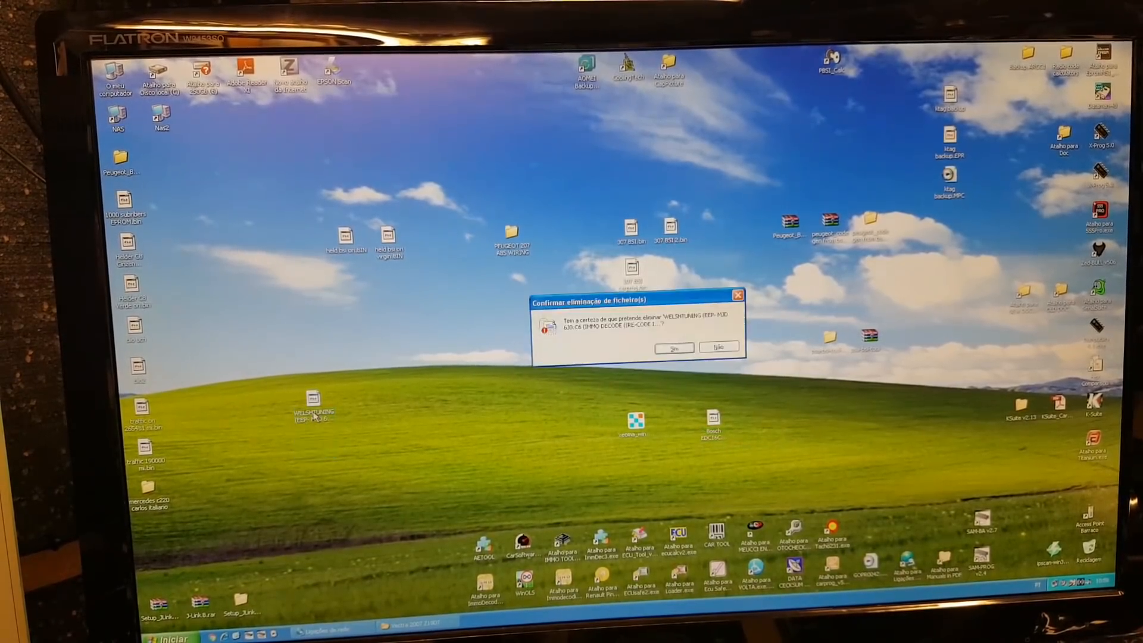
{"action": "left_click", "coordinate": [672, 346]}
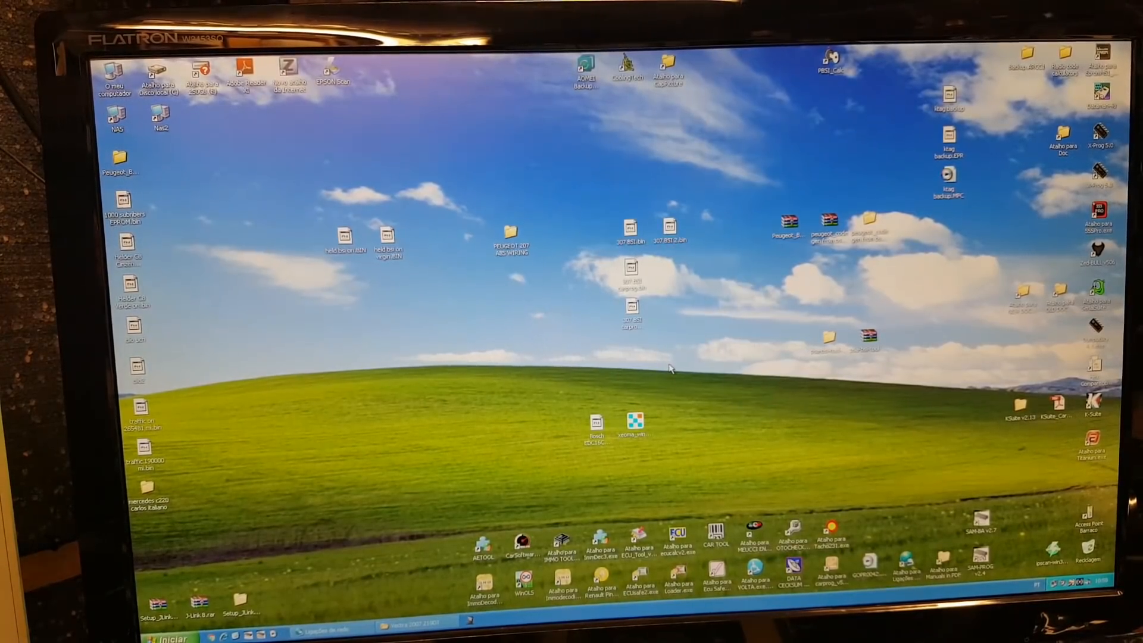
{"action": "mouse_move", "coordinate": [644, 356]}
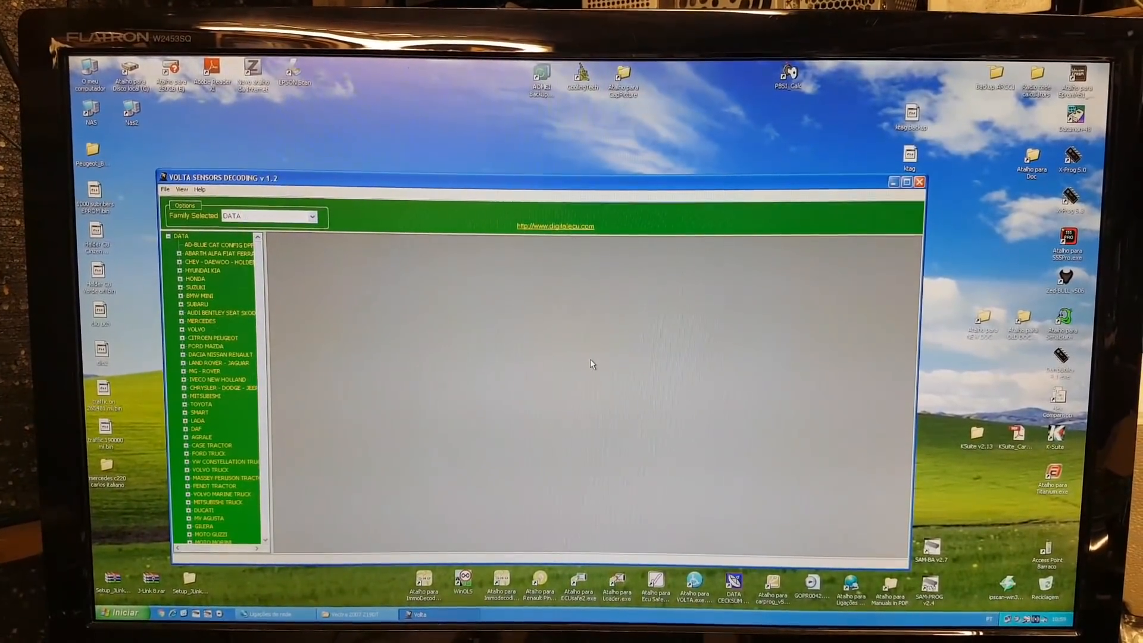
{"action": "mouse_move", "coordinate": [364, 332]}
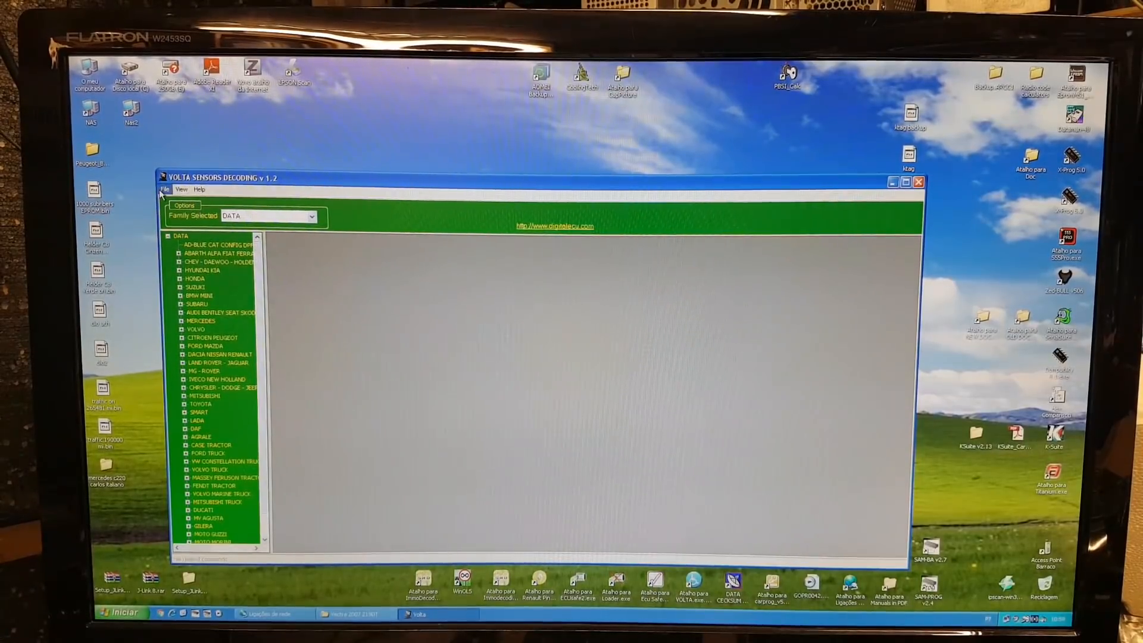
Under the CHEV-DAEWOO-HOLDEN-OPEL family, load Bosch EDC16C39 ori.Bin into Volta.
{"action": "left_click", "coordinate": [219, 252]}
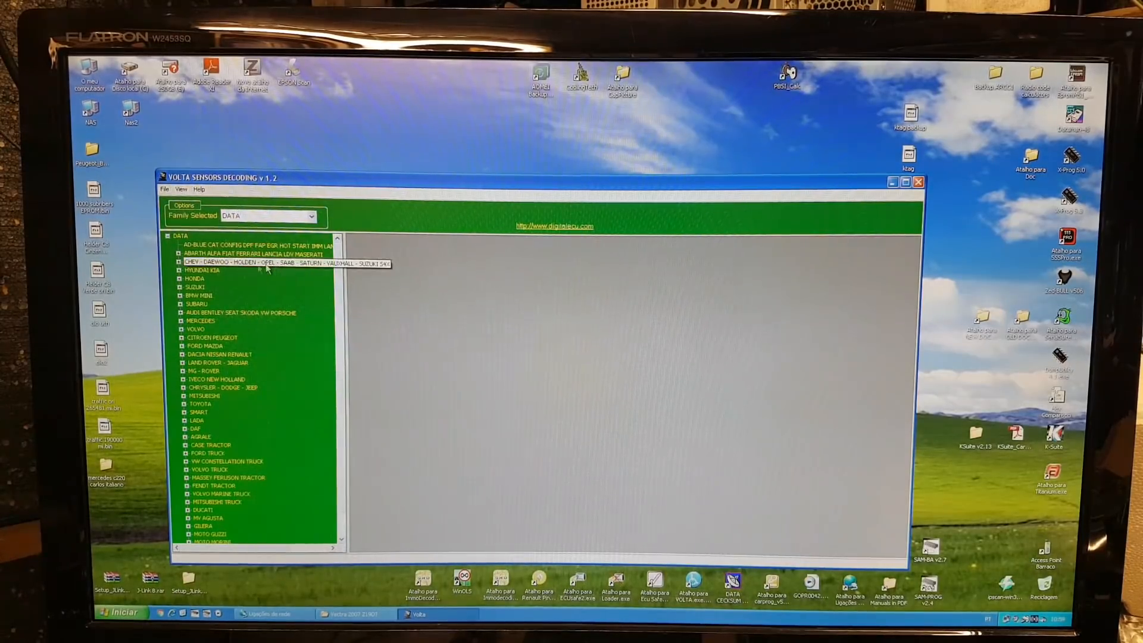
{"action": "left_click", "coordinate": [176, 262]}
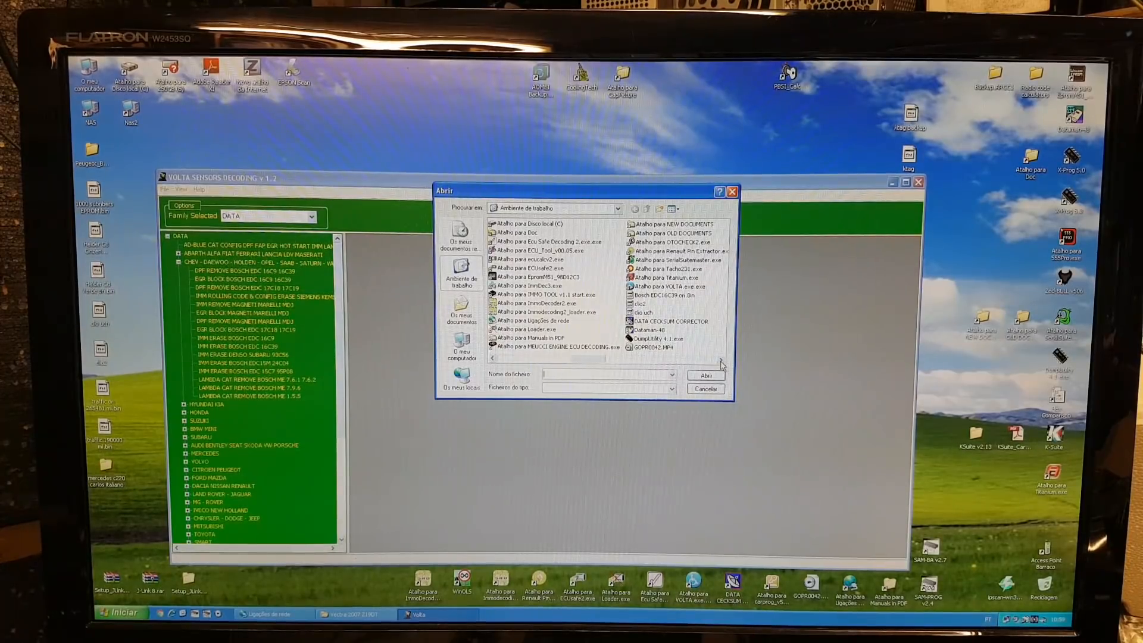
{"action": "left_click", "coordinate": [660, 295]}
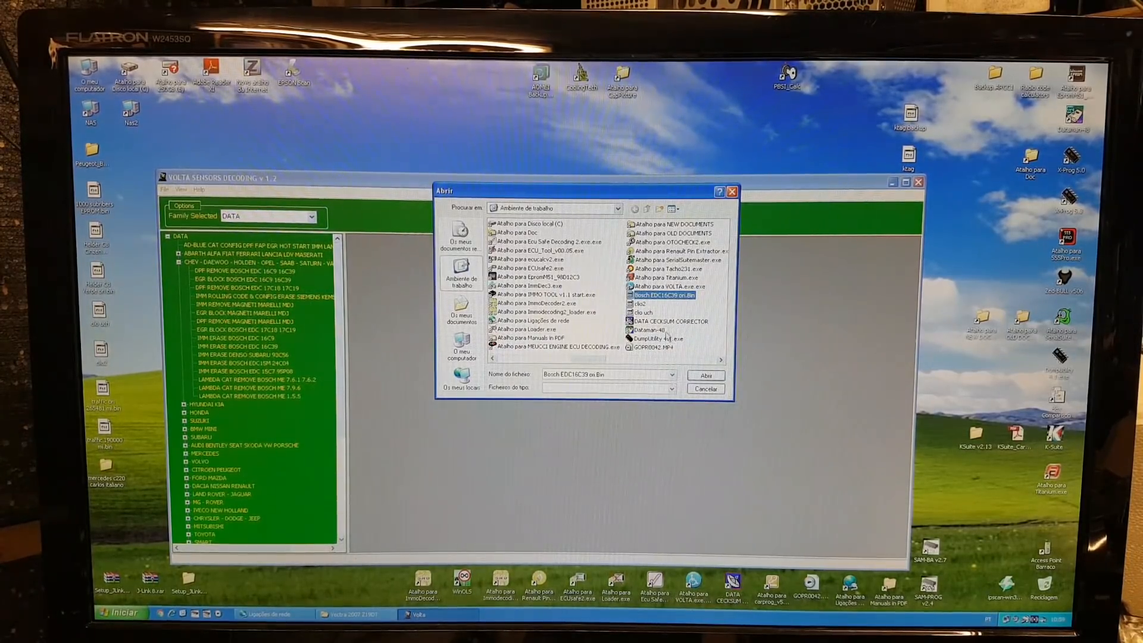
{"action": "left_click", "coordinate": [704, 374]}
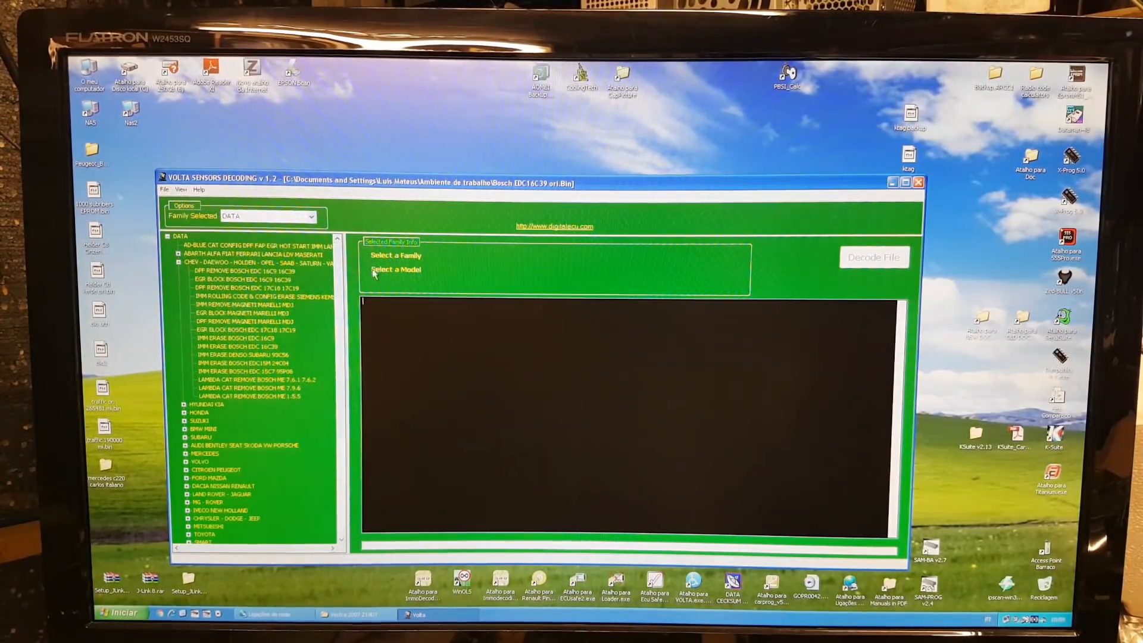
Run the DPF REMOVE BOSCH EDC16C39 patch and save the result as Bosch EDC16C39 DPF OFF.Bin.
{"action": "left_click", "coordinate": [243, 271]}
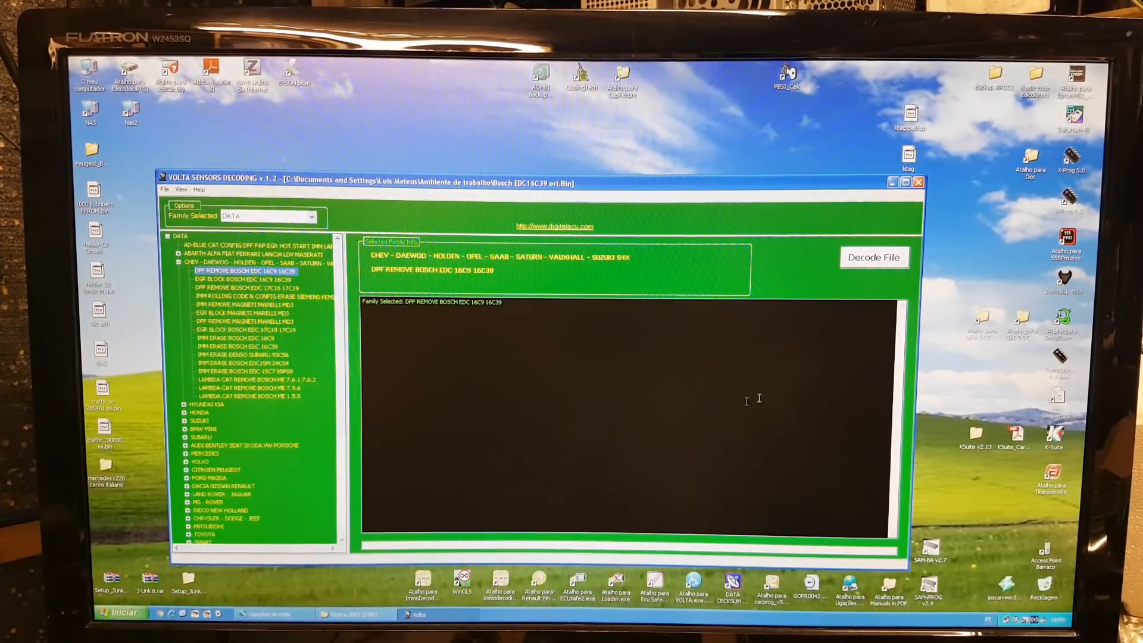
{"action": "left_click", "coordinate": [872, 257]}
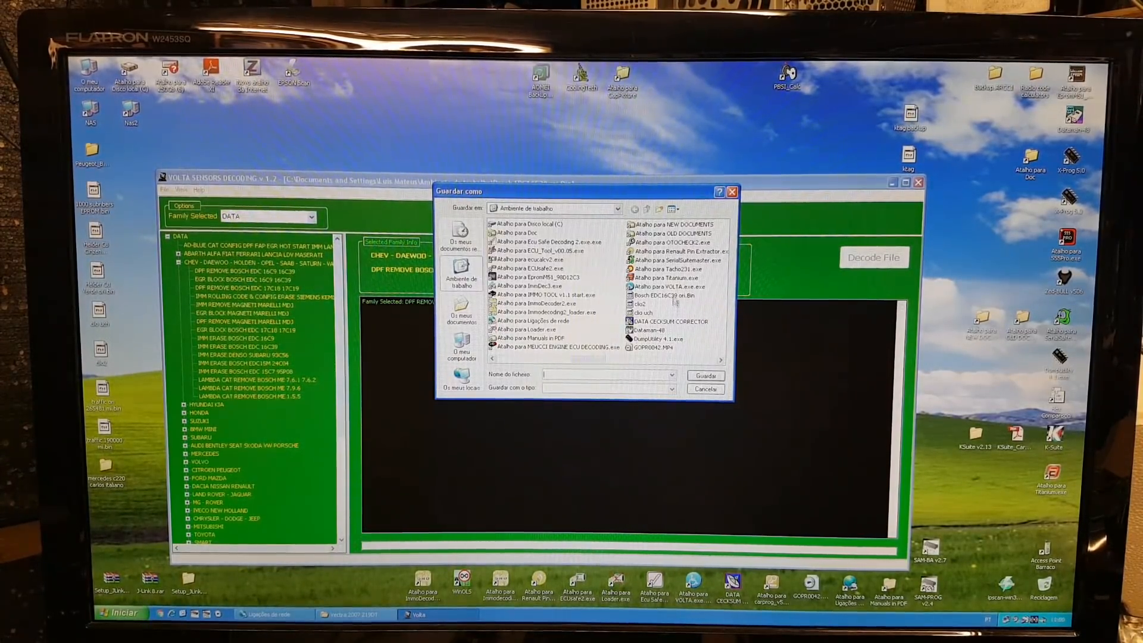
{"action": "left_click", "coordinate": [659, 295]}
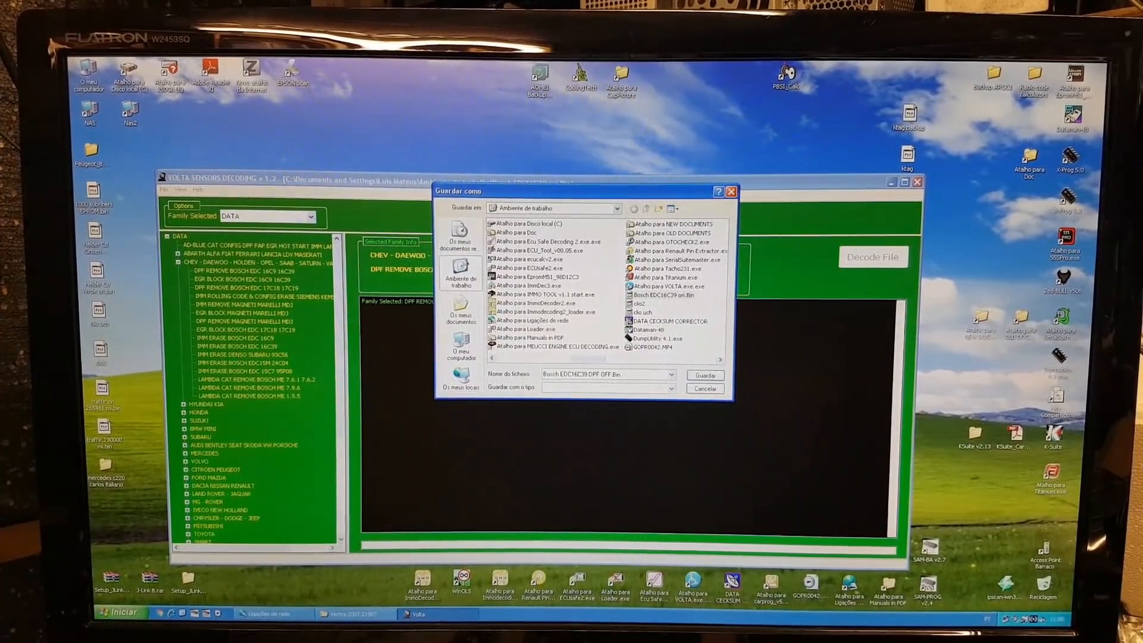
{"action": "left_click", "coordinate": [704, 375]}
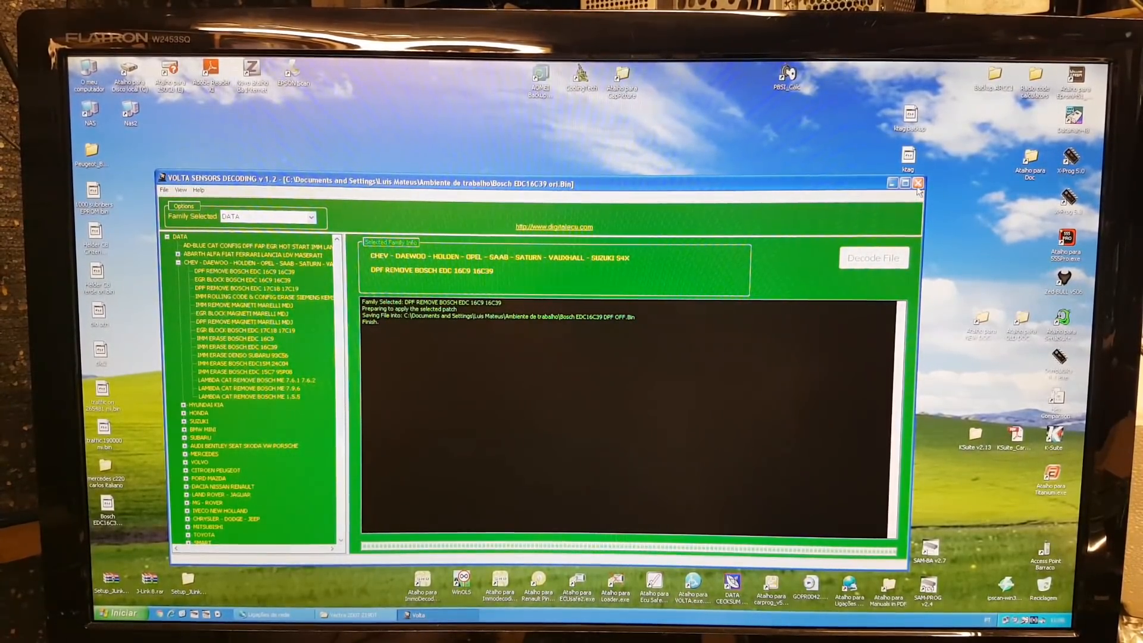
Close Volta and copy the Bosch EDC16C39 DPF OFF.Bin file from the desktop.
{"action": "left_click", "coordinate": [918, 183]}
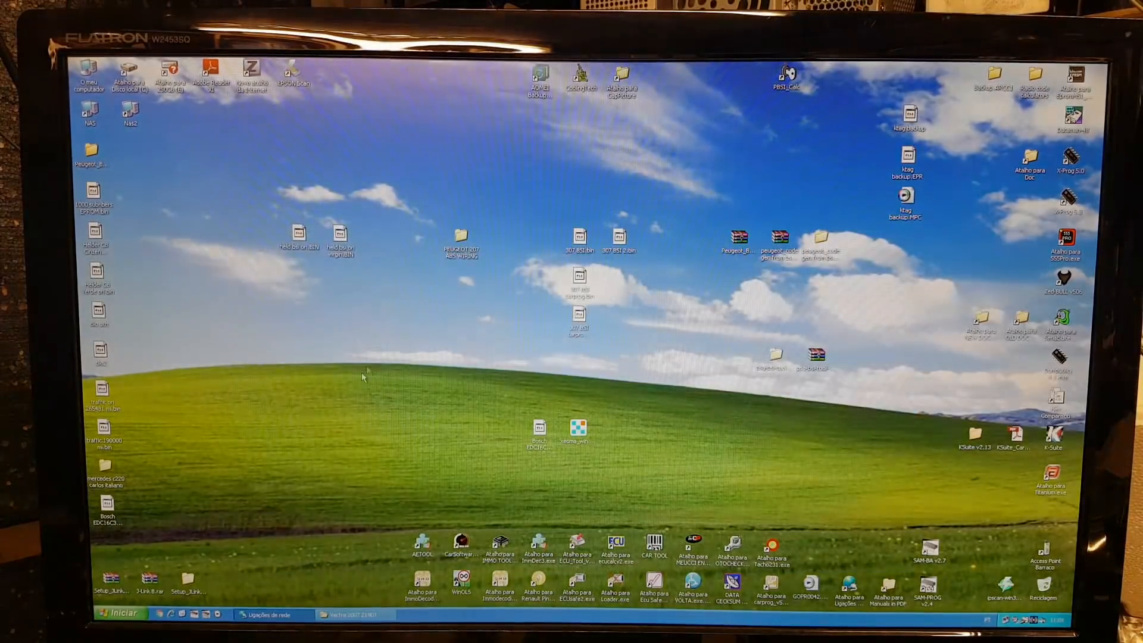
{"action": "left_click", "coordinate": [106, 507]}
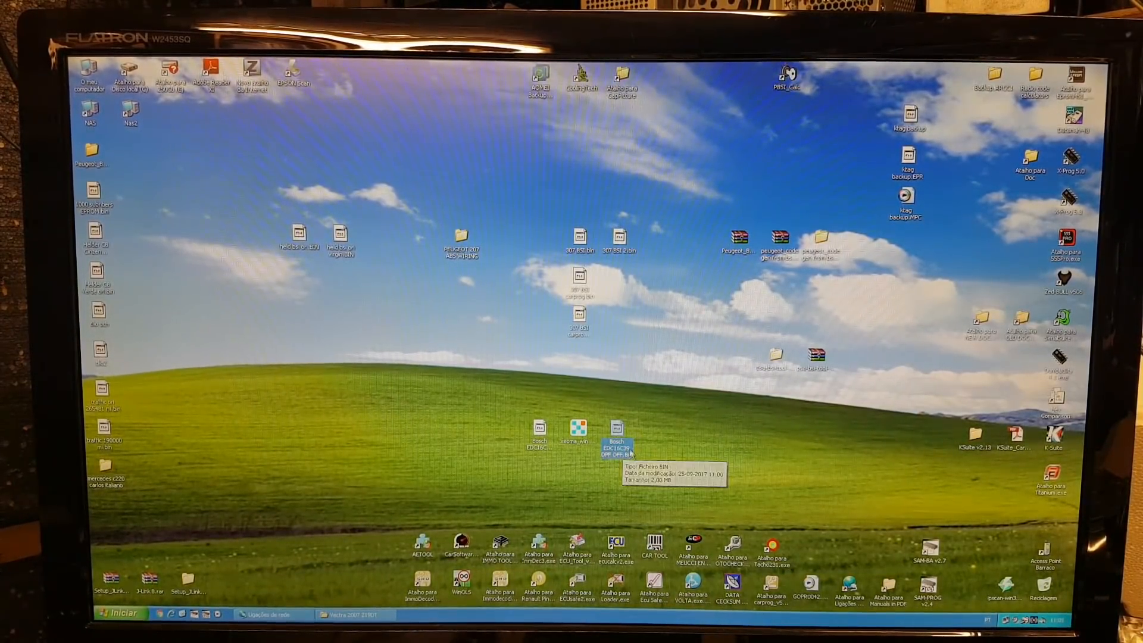
{"action": "right_click", "coordinate": [617, 433]}
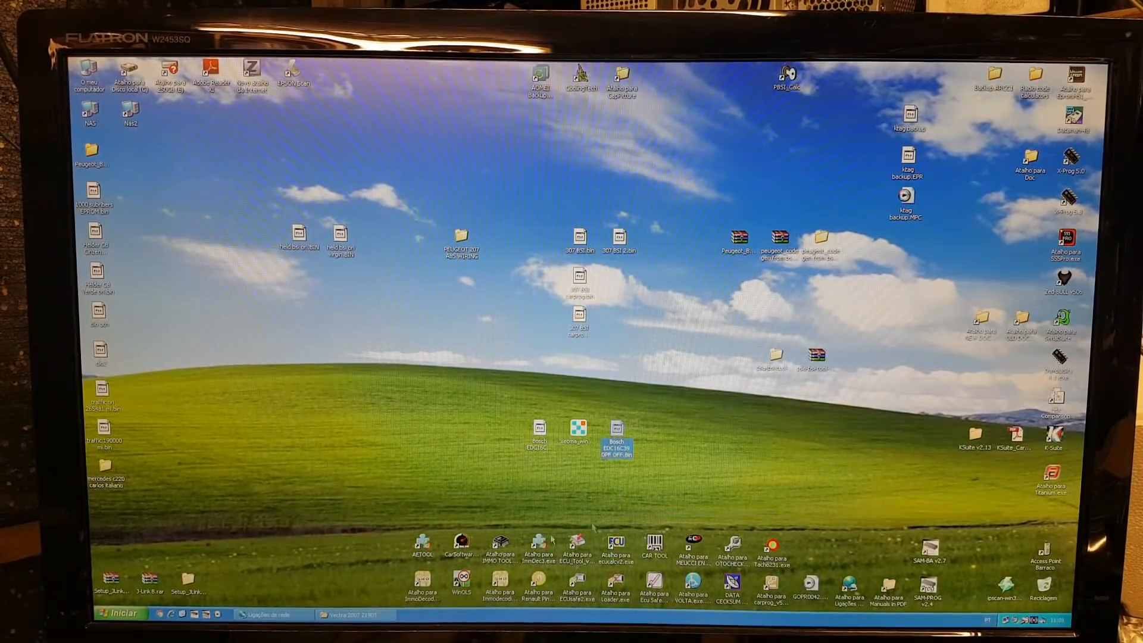
Paste the DPF OFF file into the Vectra 2007 Z19DT folder beside the original and close it.
{"action": "right_click", "coordinate": [470, 357]}
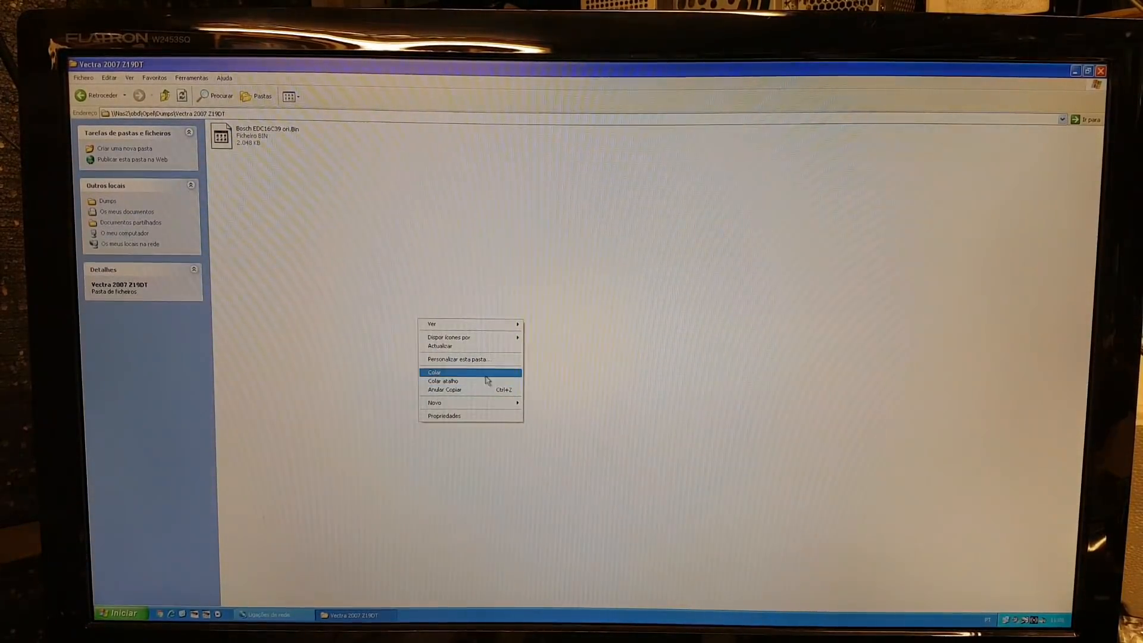
{"action": "left_click", "coordinate": [434, 373]}
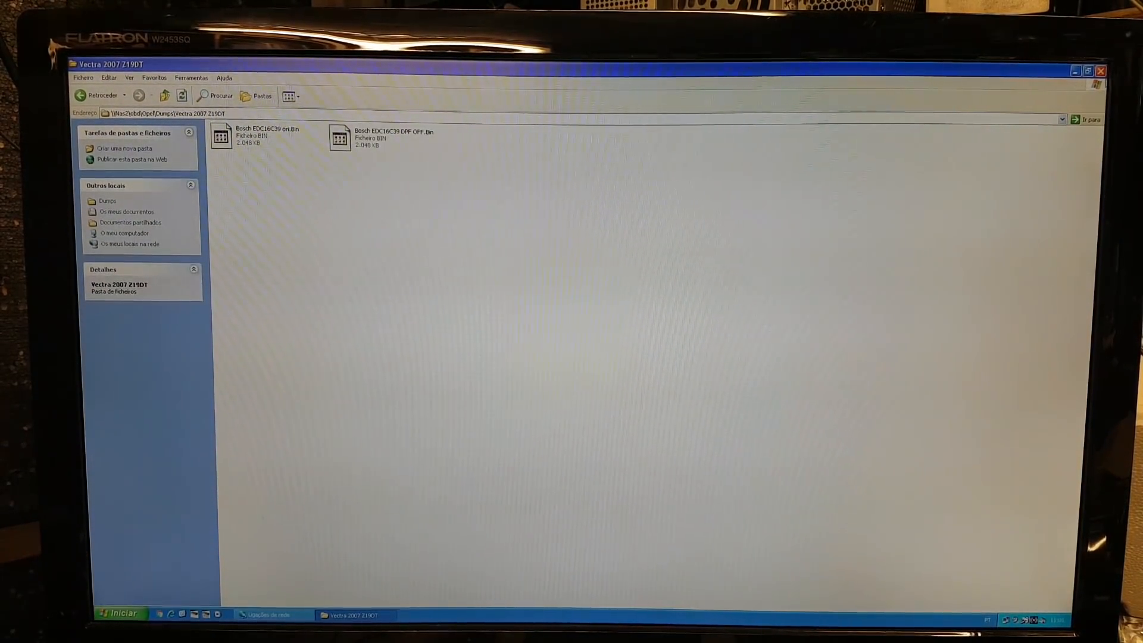
{"action": "left_click", "coordinate": [1076, 70]}
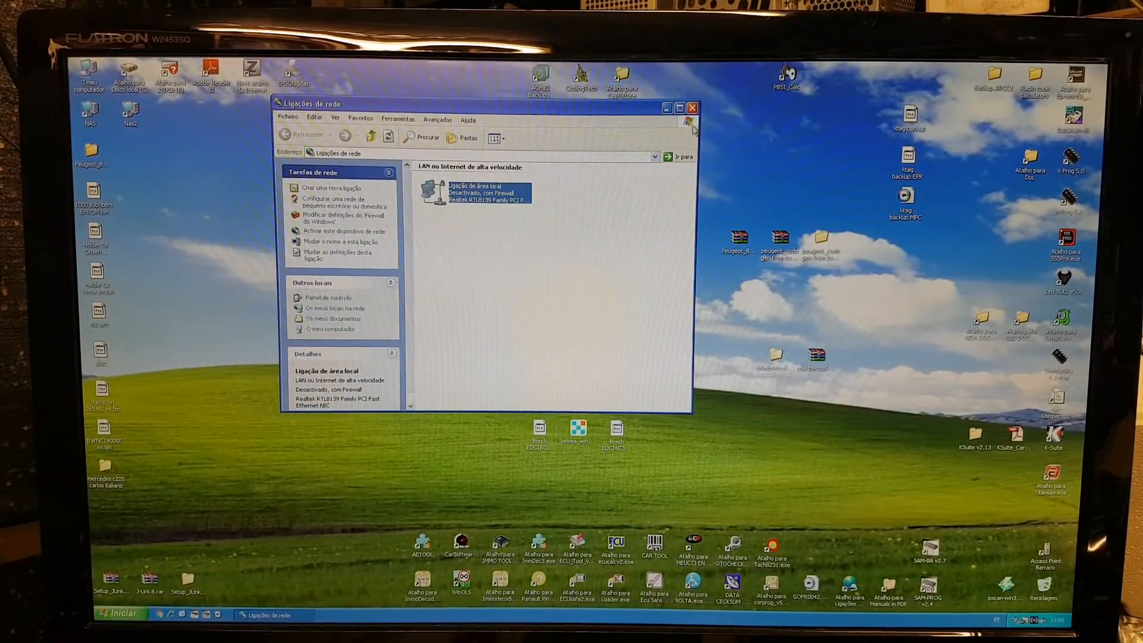
Close Ligações de rede, launch WinOLS and dismiss its error-report prompt.
{"action": "left_click", "coordinate": [691, 107]}
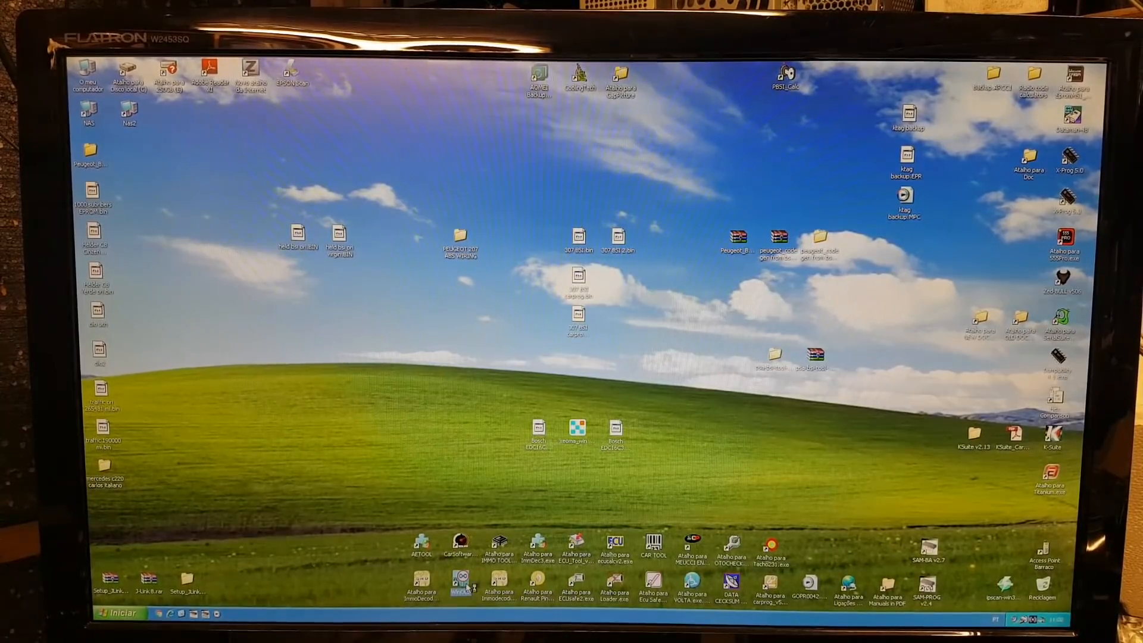
{"action": "double_click", "coordinate": [461, 587]}
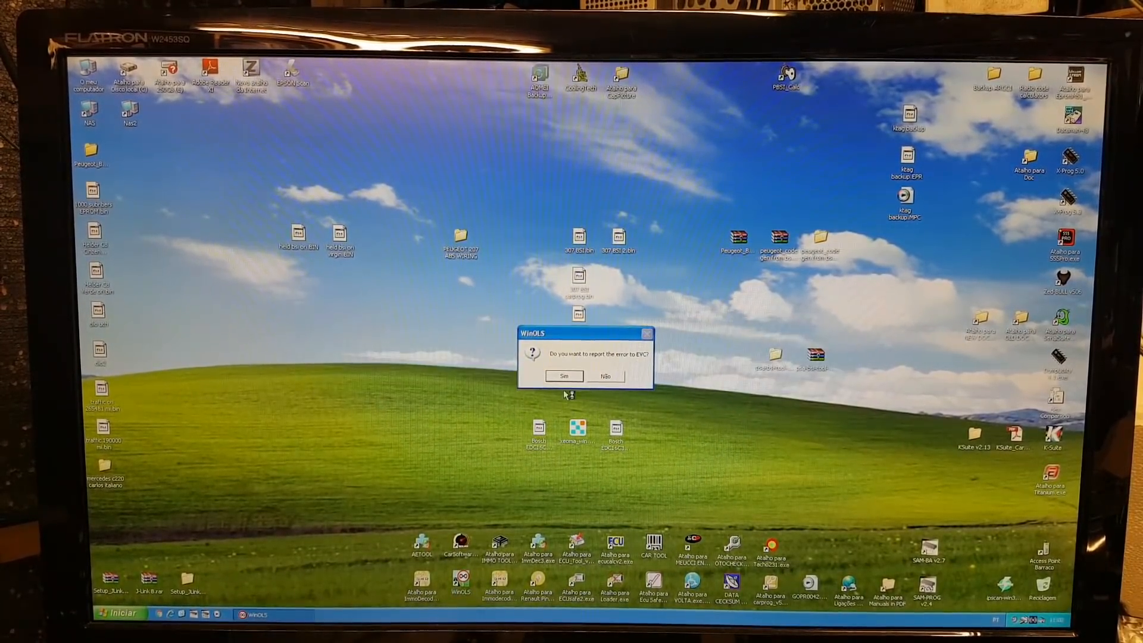
{"action": "left_click", "coordinate": [565, 375]}
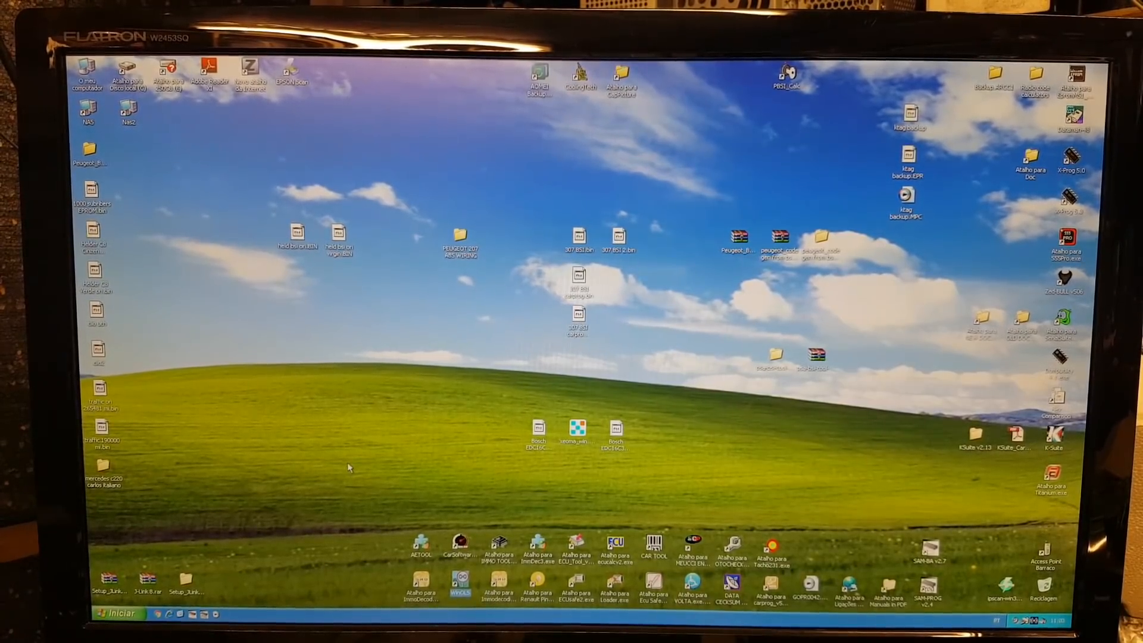
{"action": "mouse_move", "coordinate": [394, 501]}
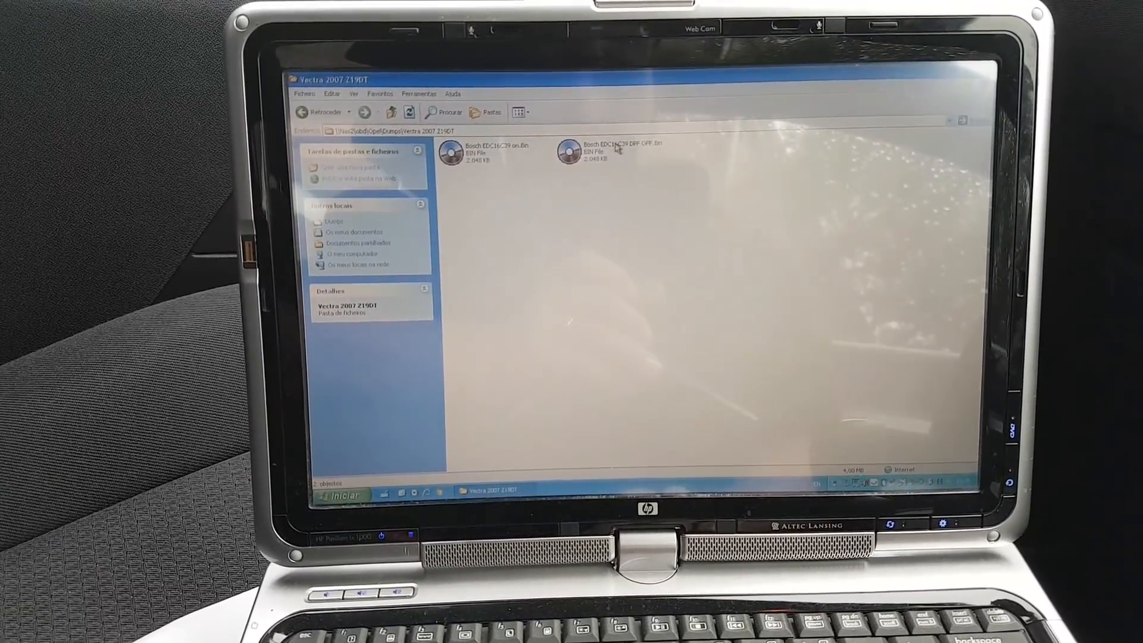
Check the DPF OFF file in the laptop's Vectra 2007 Z19DT folder, then put the window away.
{"action": "right_click", "coordinate": [591, 151]}
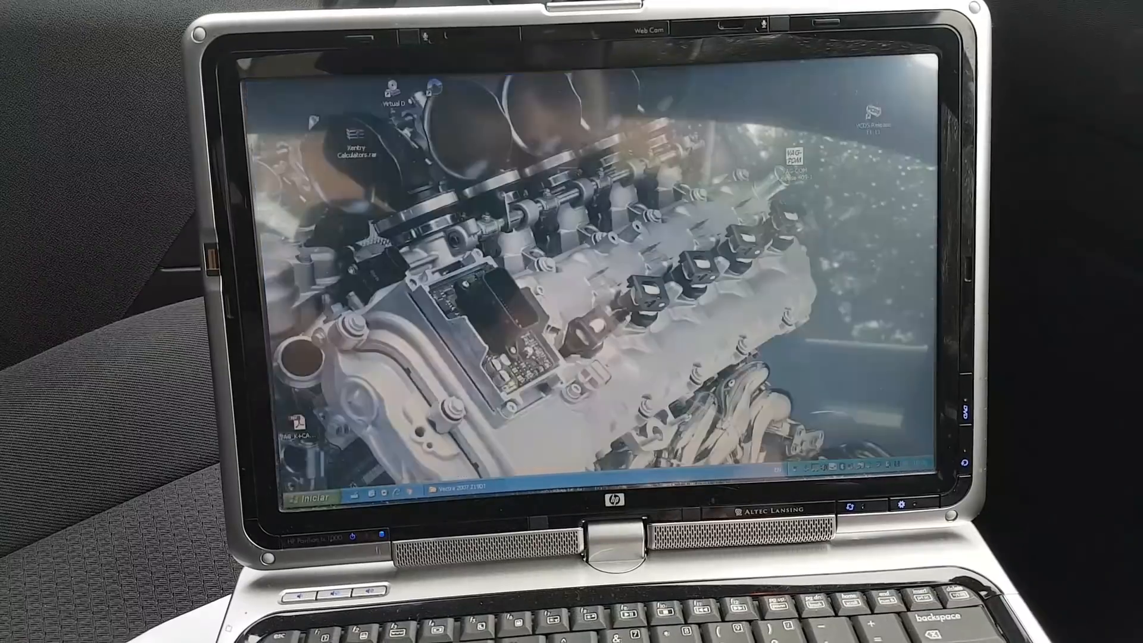
{"action": "right_click", "coordinate": [412, 321]}
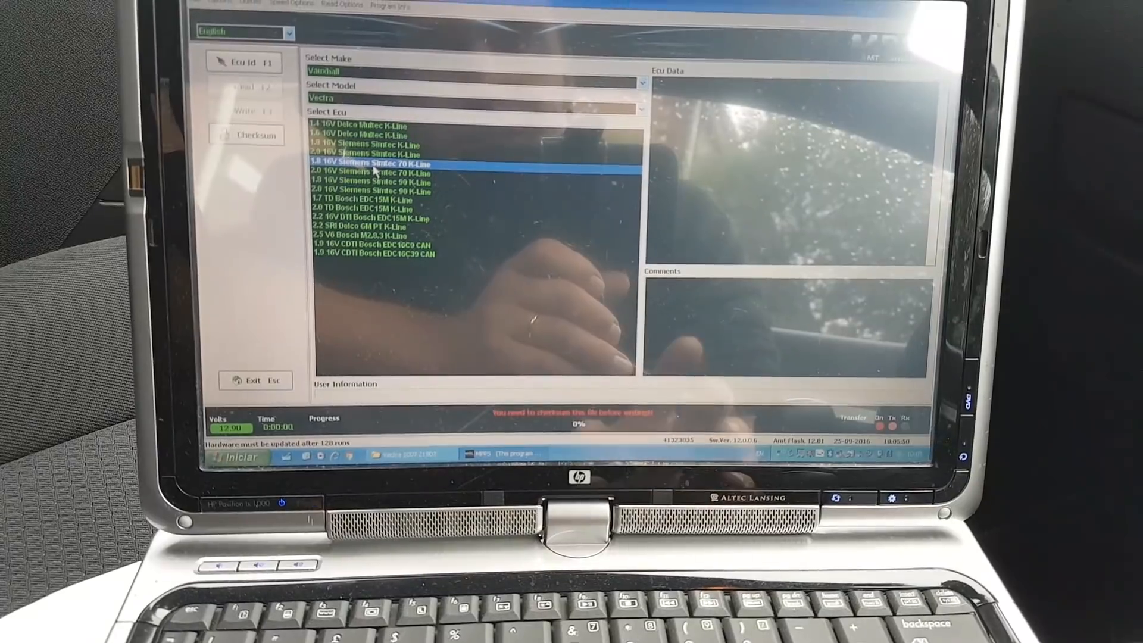
Select the 1.9 16V CDTI Bosch EDC16C39 CAN ECU for the Vauxhall Vectra.
{"action": "left_click", "coordinate": [385, 248]}
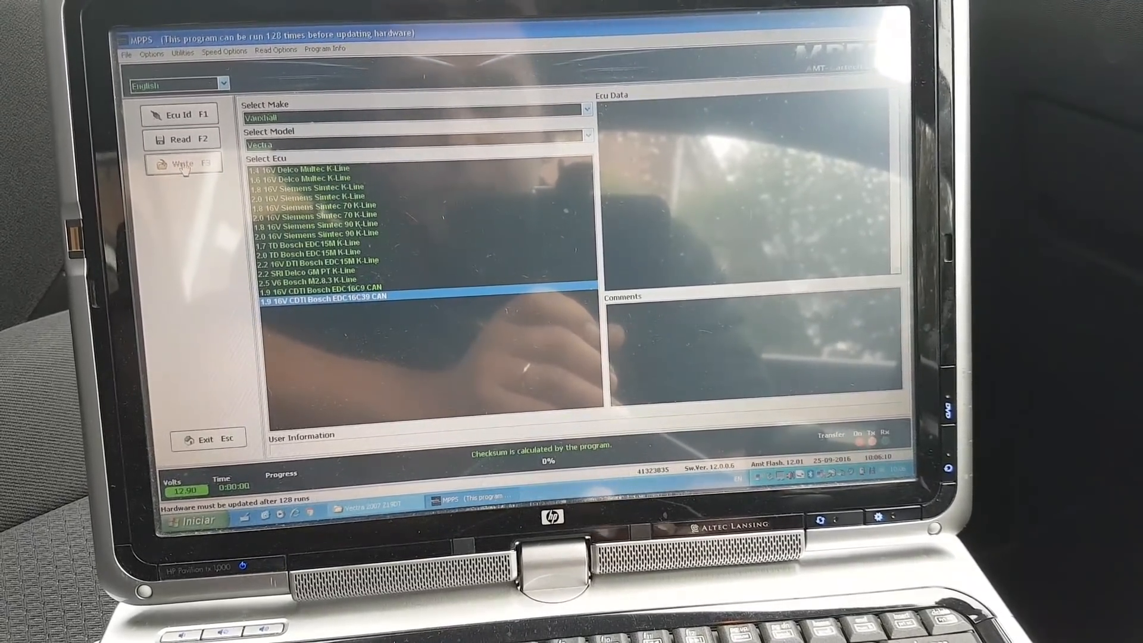
Cancel a premature Write, then read the connected ECU's identification with Ecu Id.
{"action": "left_click", "coordinate": [183, 164]}
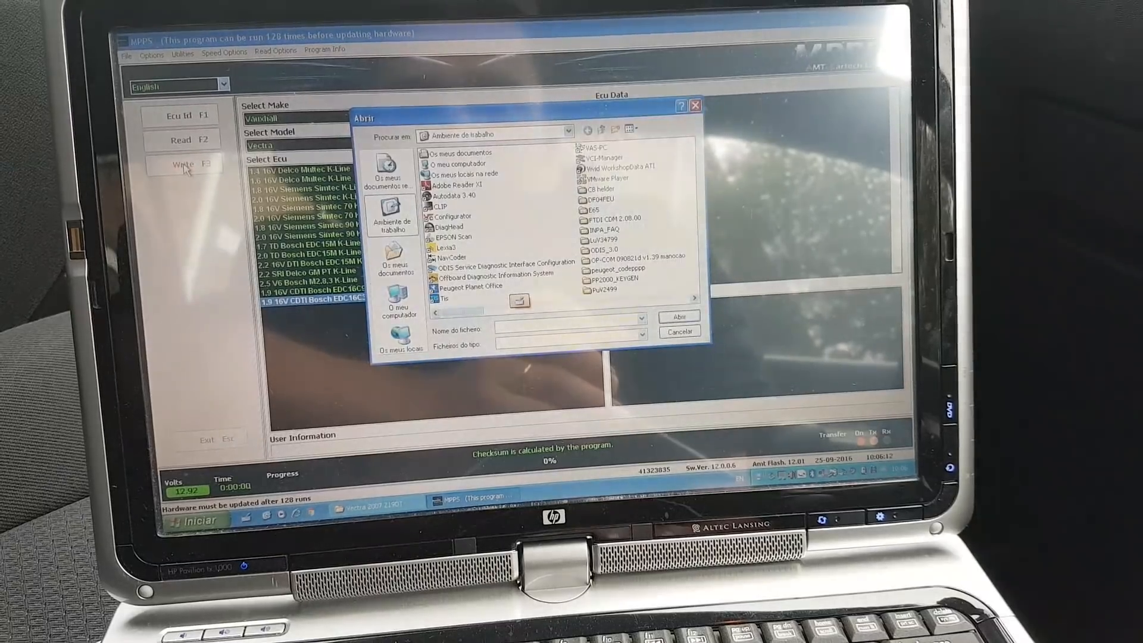
{"action": "left_click", "coordinate": [677, 332]}
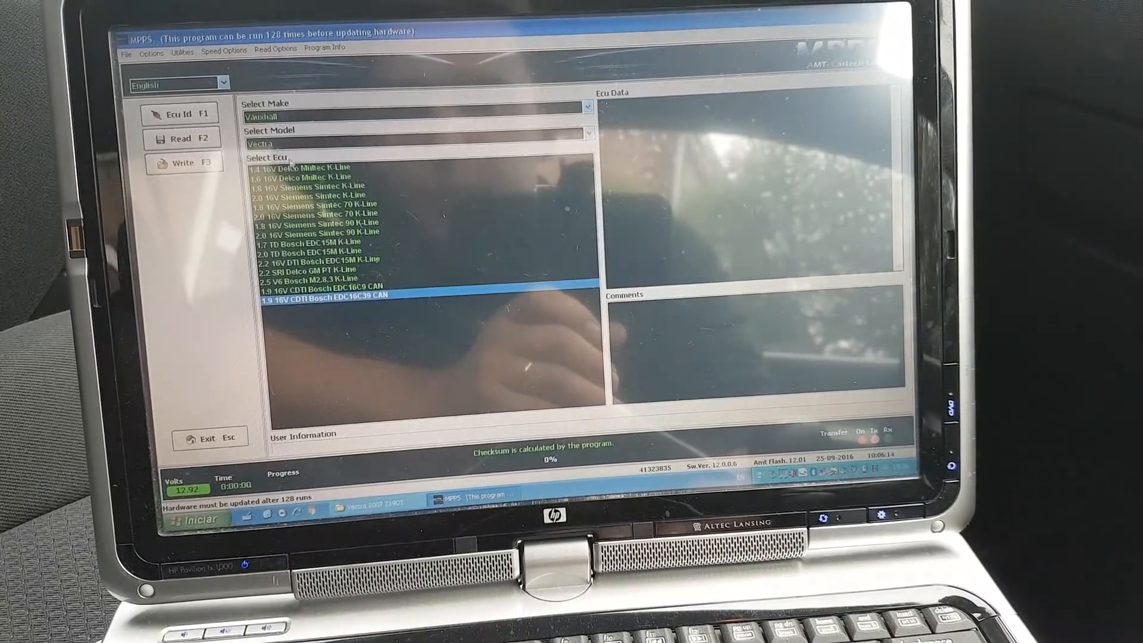
{"action": "left_click", "coordinate": [180, 113]}
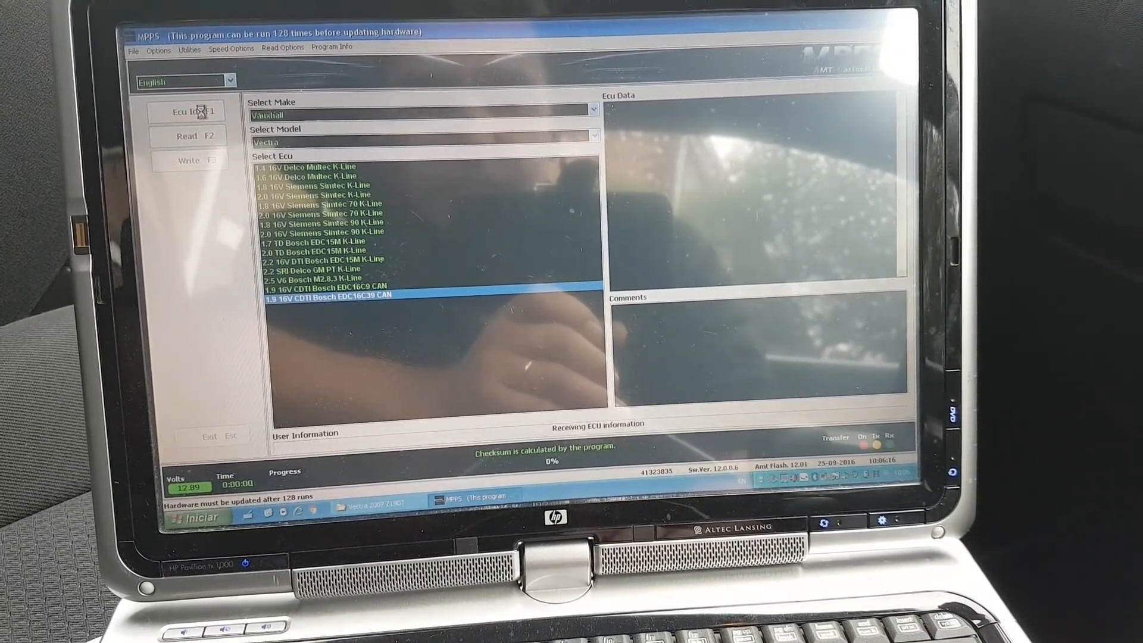
{"action": "left_click", "coordinate": [187, 112]}
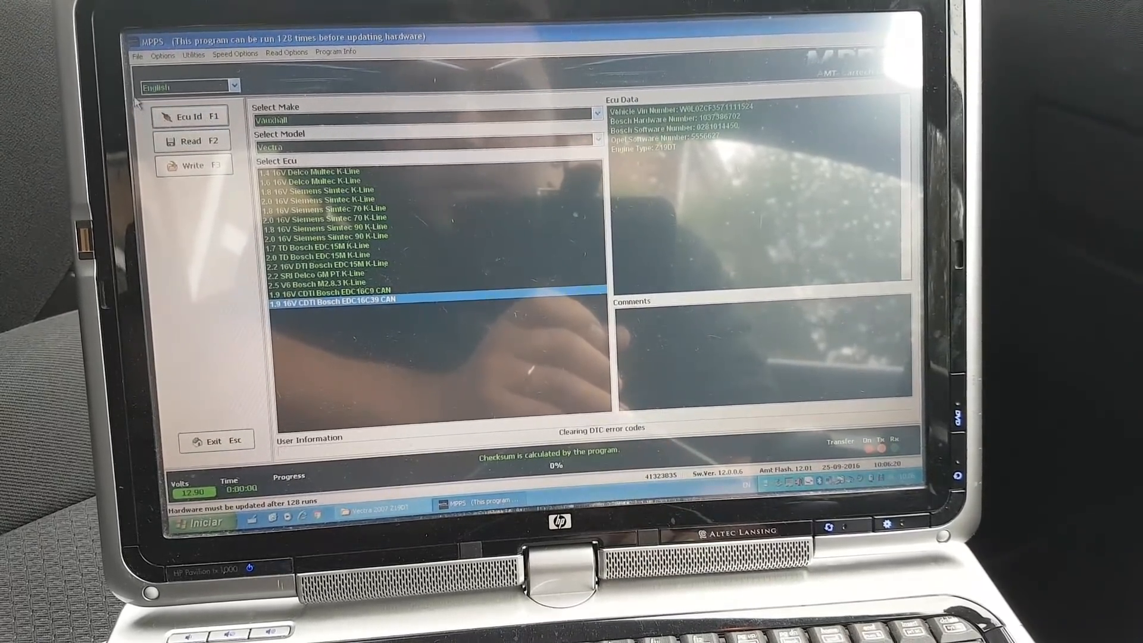
Write Bosch EDC16C39 DPF OFF.Bin to the ECU, confirming Continue programming.
{"action": "left_click", "coordinate": [193, 162]}
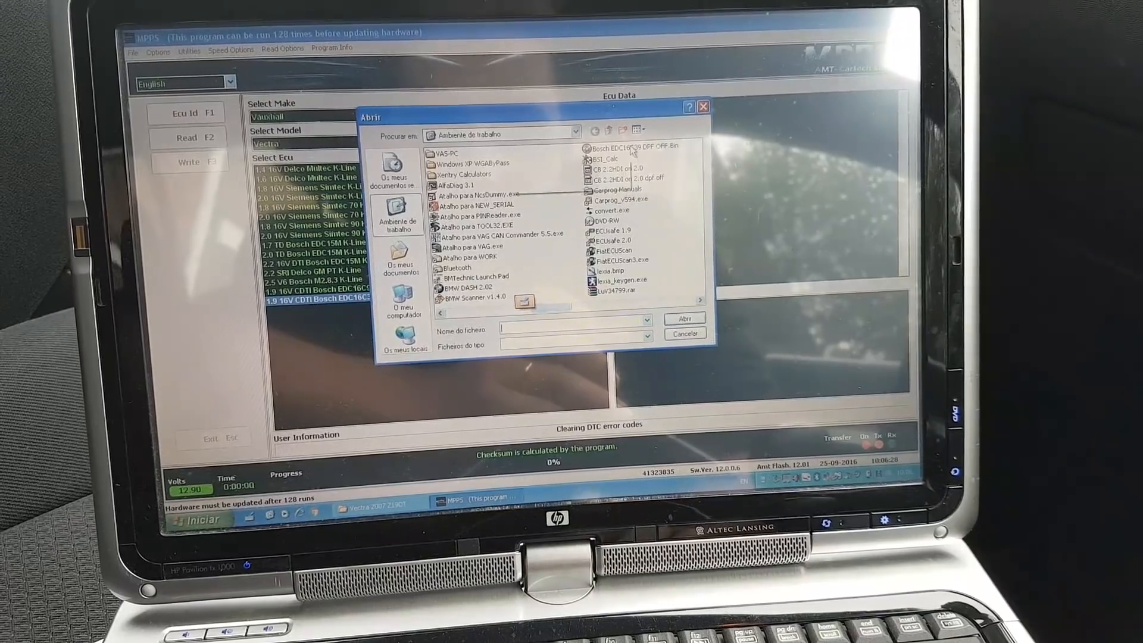
{"action": "left_click", "coordinate": [631, 145]}
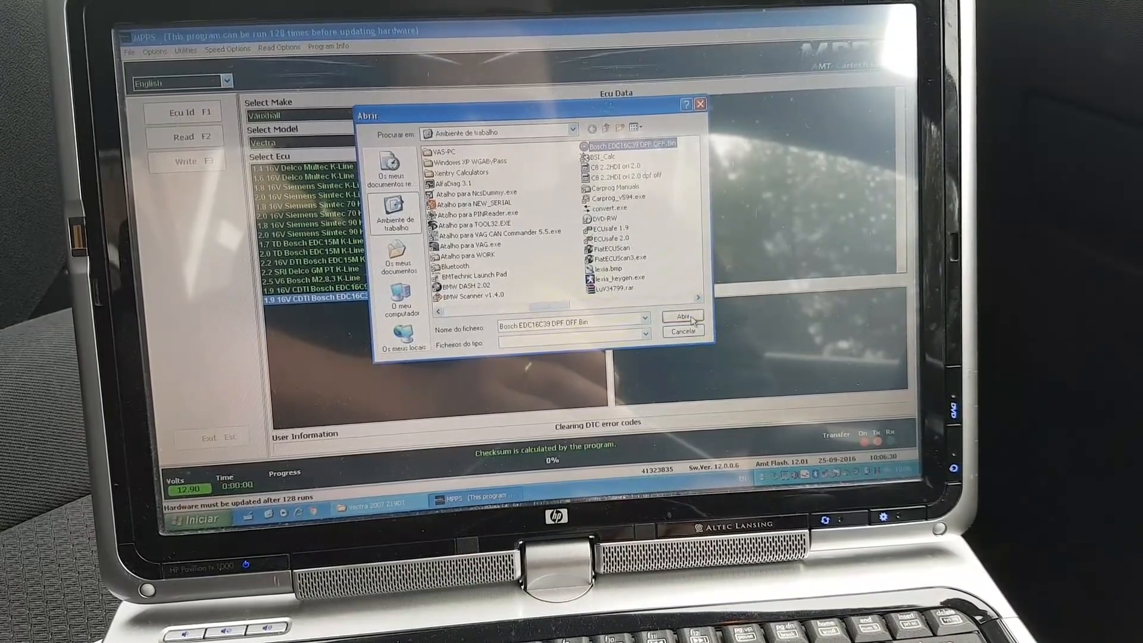
{"action": "left_click", "coordinate": [682, 317]}
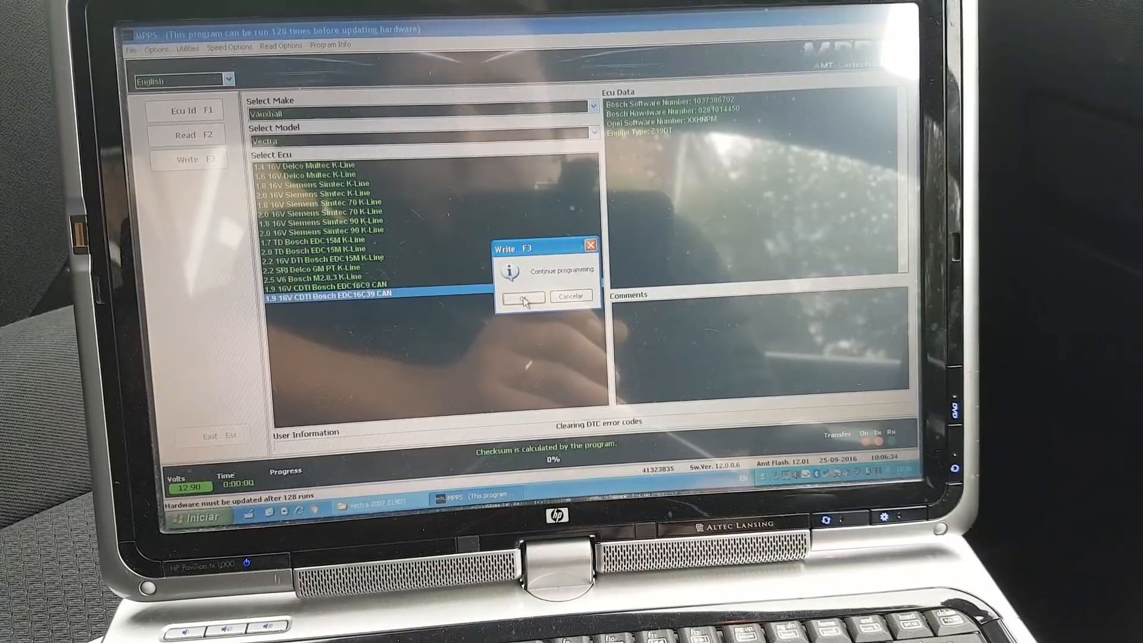
{"action": "left_click", "coordinate": [522, 296]}
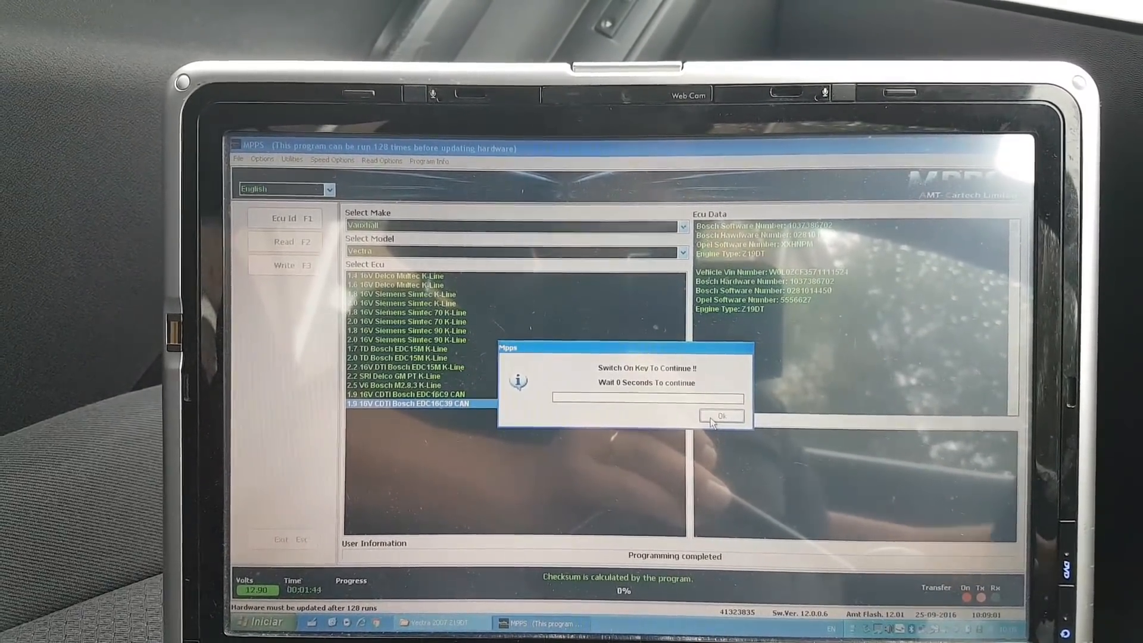
Confirm the ignition is switched back on at the 'Switch On Key To Continue' prompt, completing programming.
{"action": "left_click", "coordinate": [719, 415]}
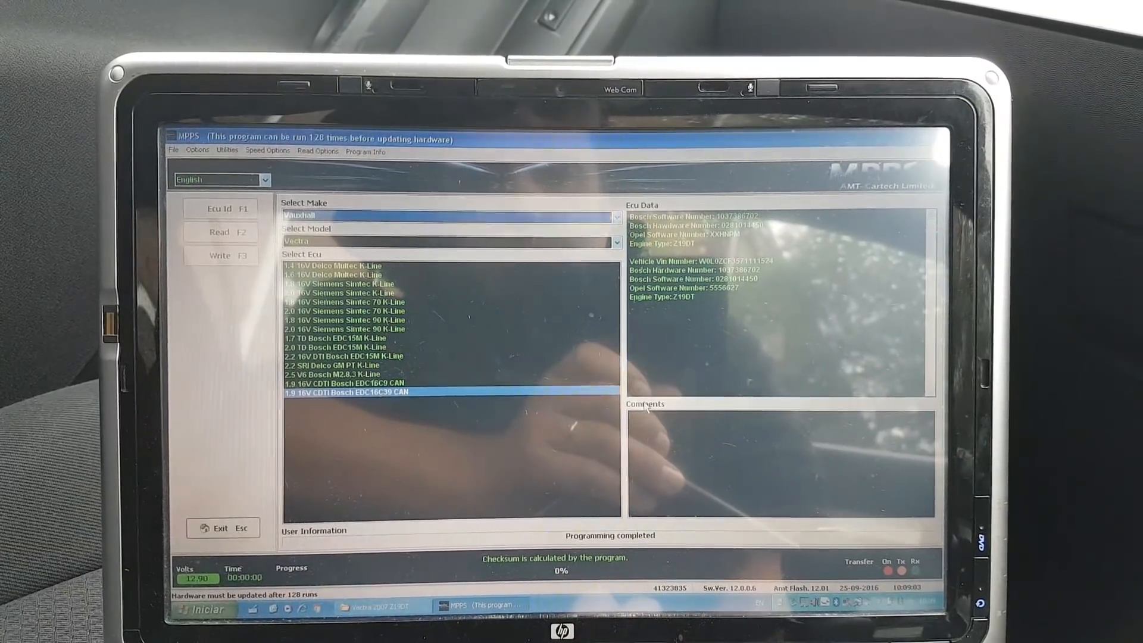